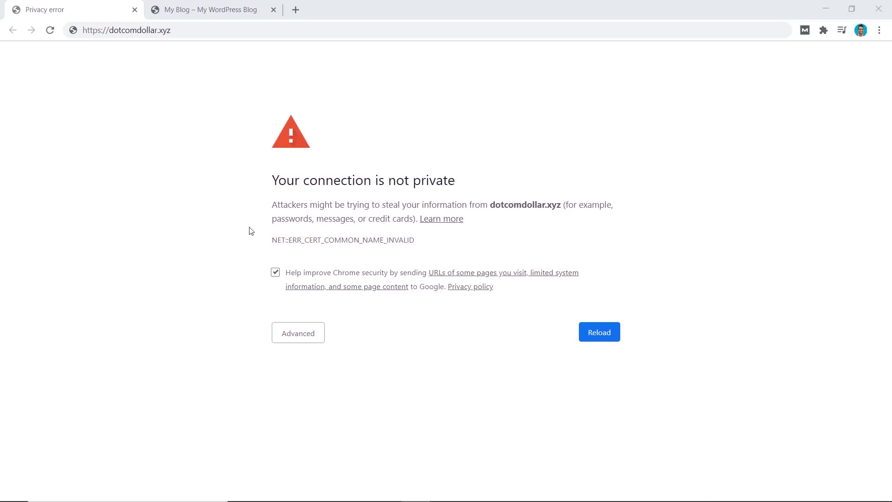
pyautogui.moveTo(241, 209)
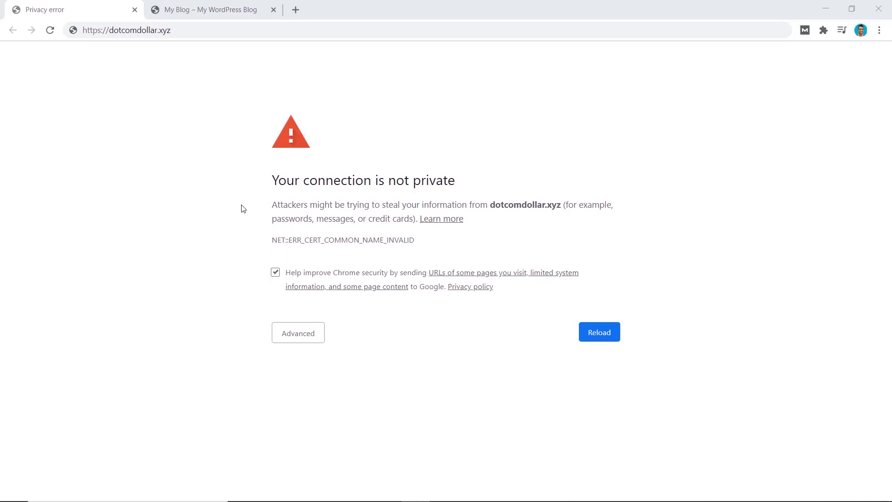
# Switch to the My Blog WordPress site showing its Hello world! post.
pyautogui.click(210, 10)
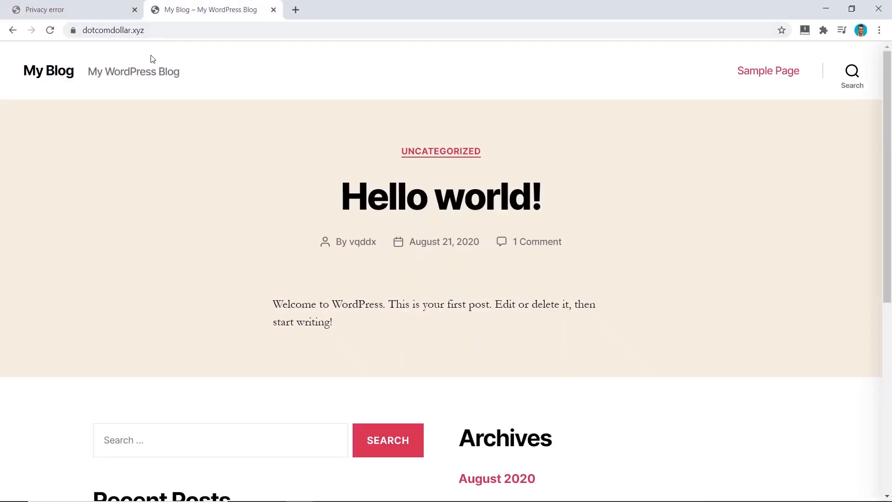
pyautogui.click(75, 30)
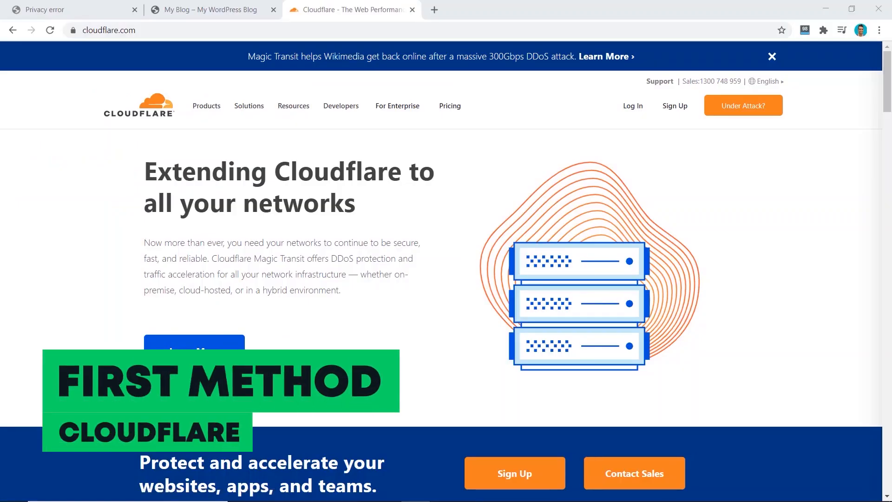
# Create a new Cloudflare account with an email and password.
pyautogui.click(105, 30)
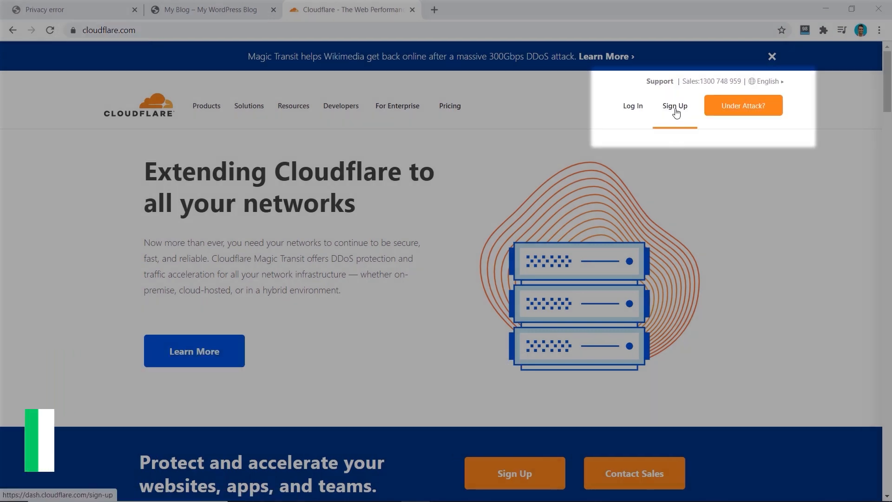
pyautogui.click(674, 106)
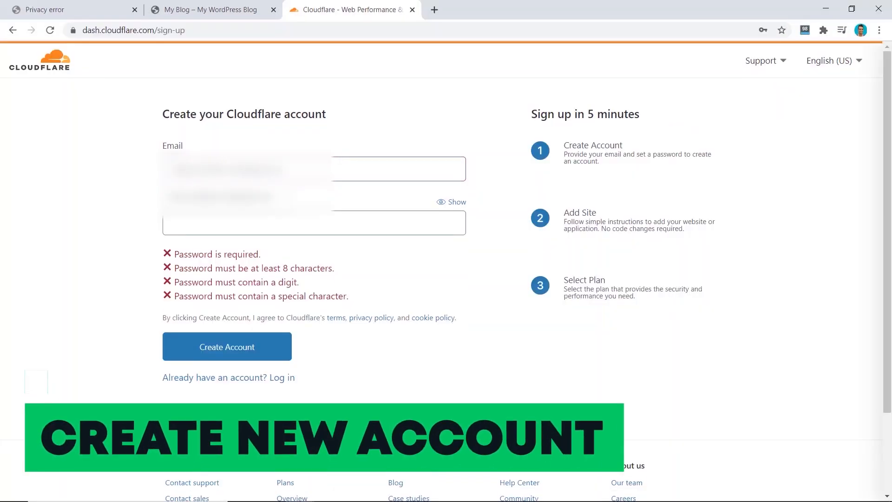
pyautogui.click(225, 346)
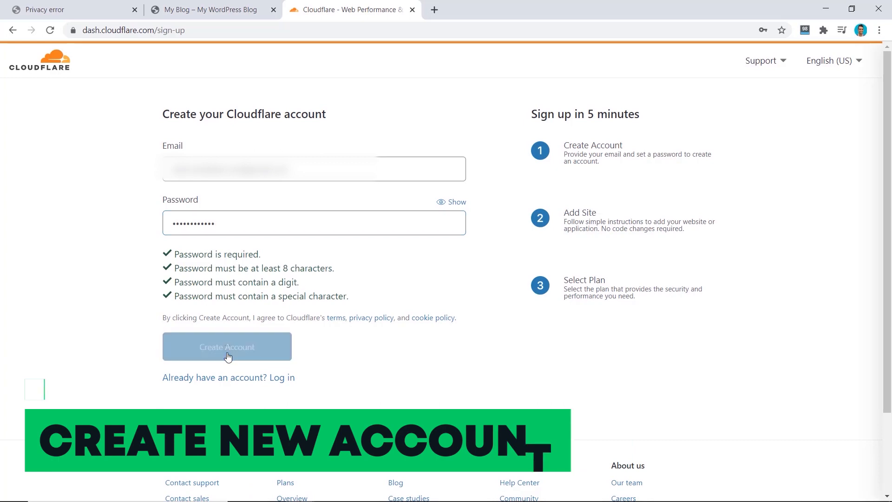
pyautogui.click(226, 346)
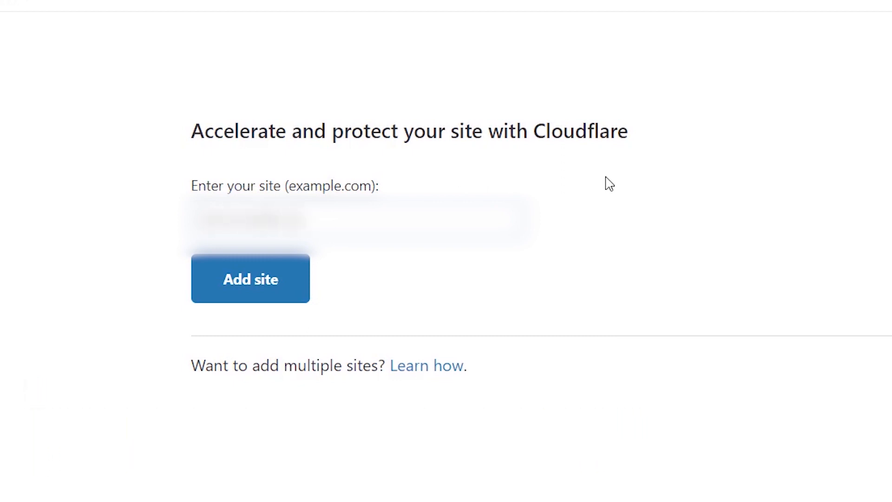
# Add the blog's domain as a Cloudflare site and select the Free plan.
pyautogui.click(250, 278)
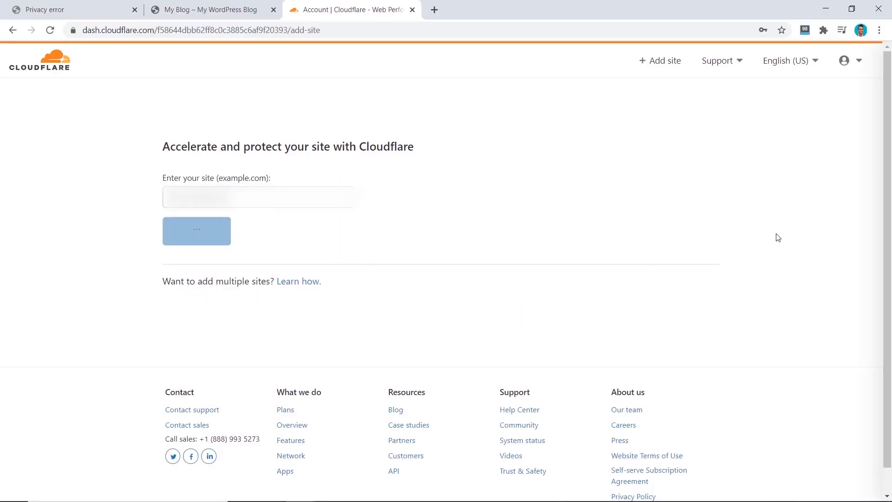
pyautogui.click(196, 230)
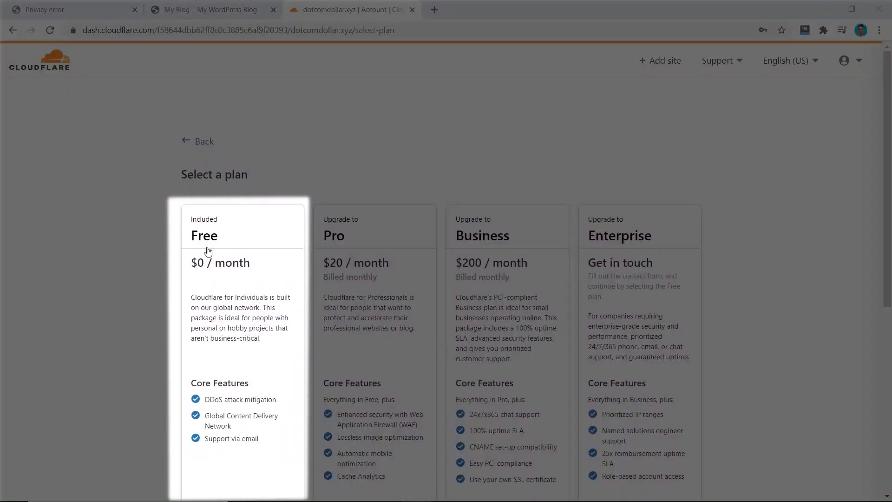
pyautogui.scroll(-3)
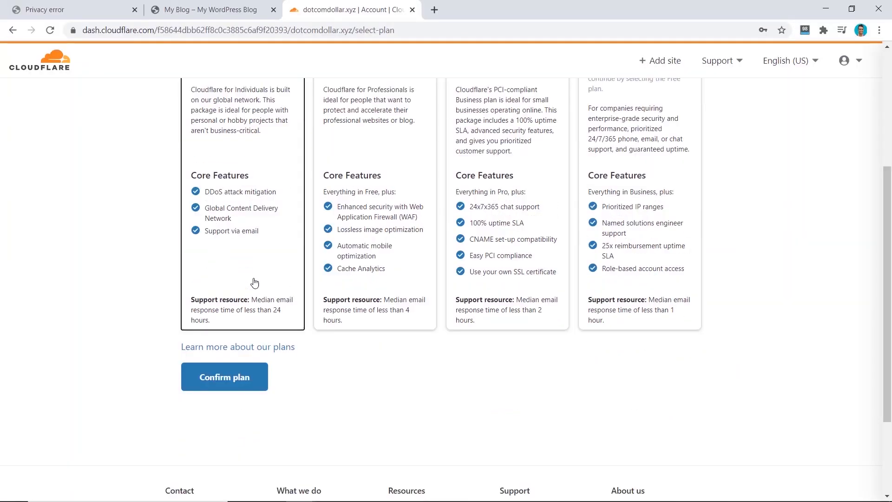
pyautogui.scroll(-3)
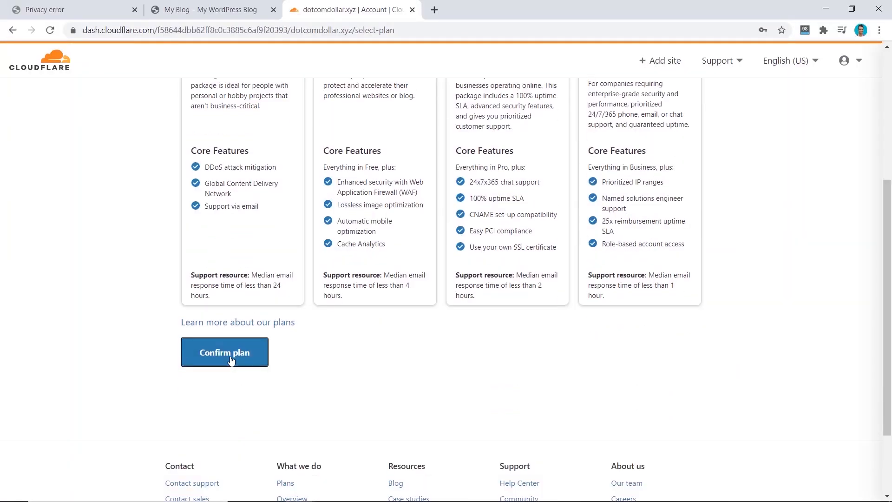
# Confirm the Free plan and accept the scanned DNS records.
pyautogui.click(223, 351)
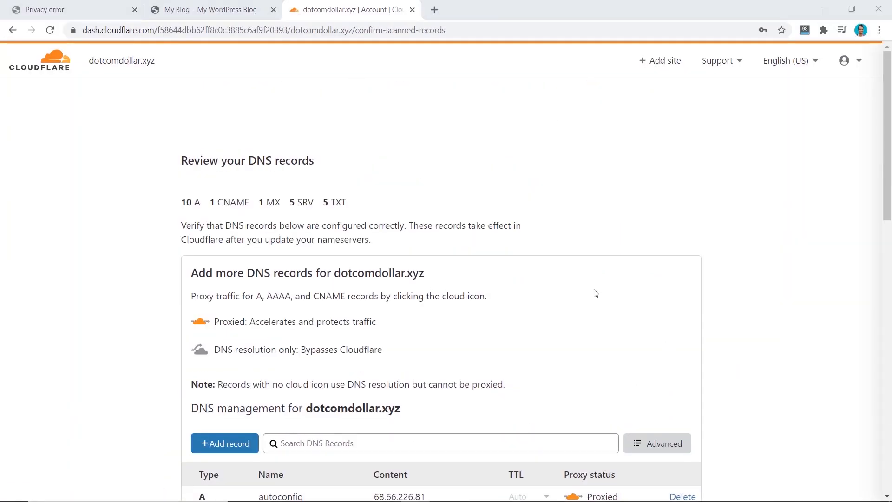
pyautogui.scroll(-3)
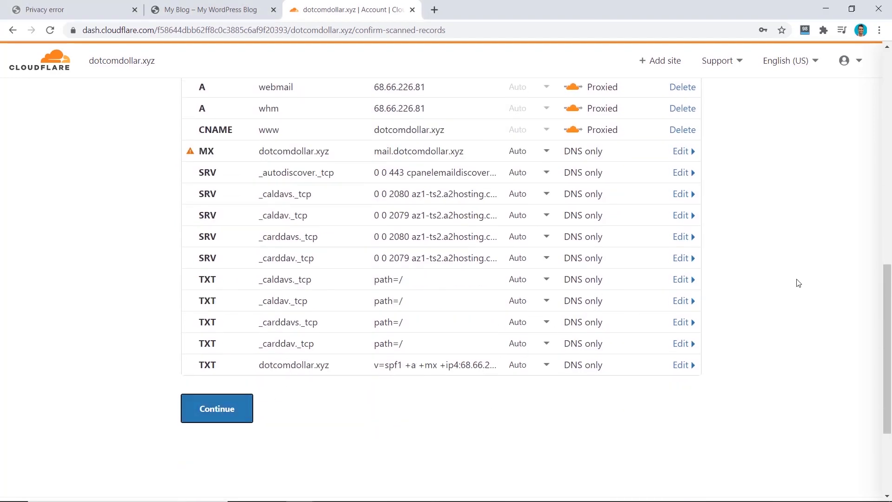
pyautogui.click(216, 408)
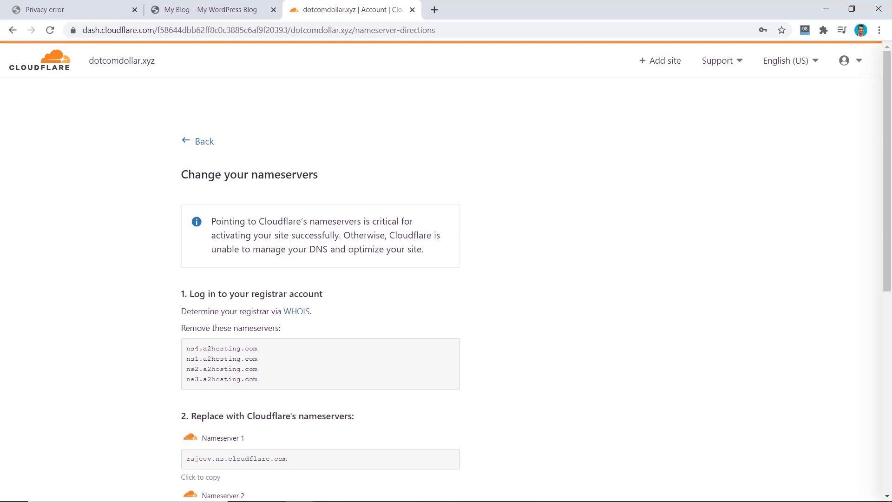
pyautogui.scroll(-3)
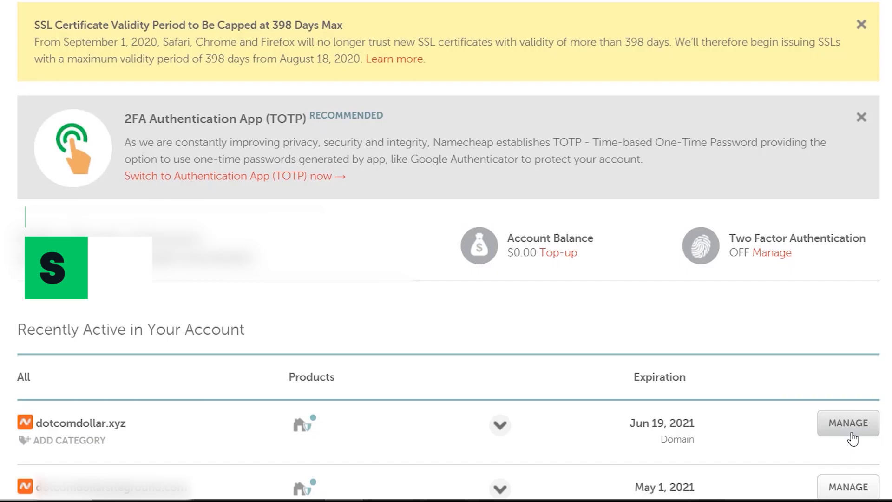
# Set dotcomdollar.xyz to Custom DNS using rajeev.ns.cloudflare.com and vera.ns.cloudflare.com.
pyautogui.click(846, 423)
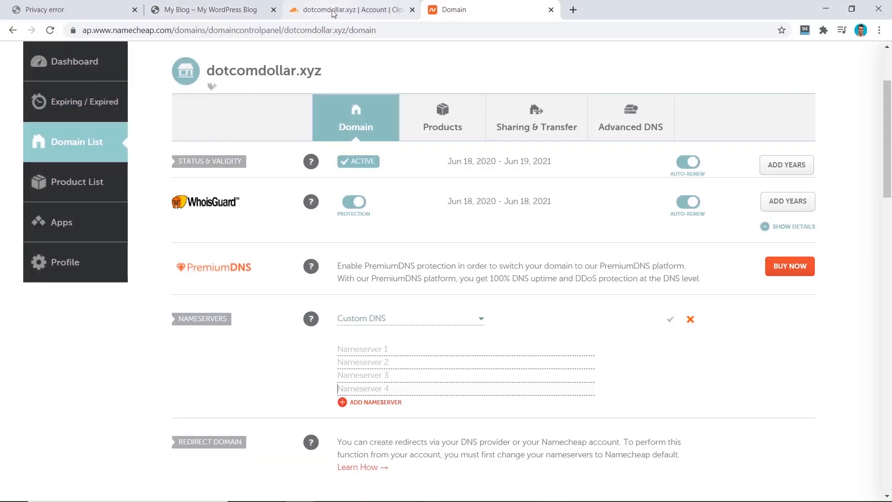
pyautogui.click(344, 10)
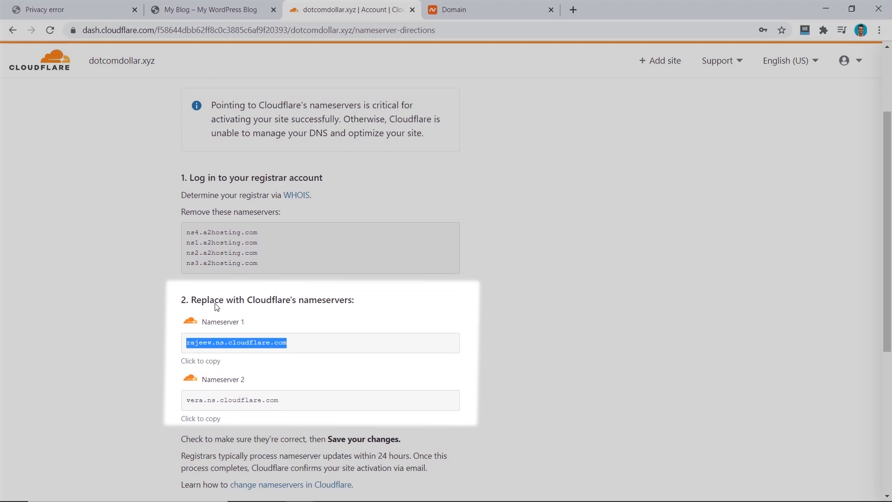
pyautogui.click(489, 10)
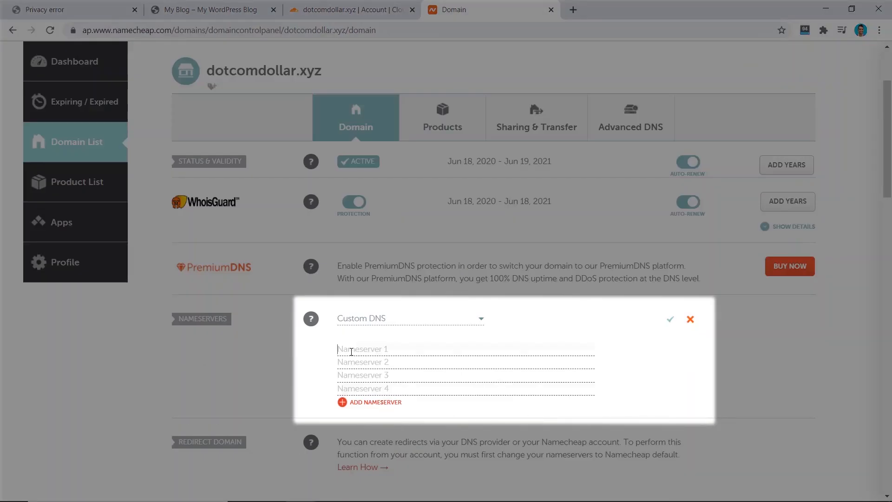
pyautogui.click(350, 10)
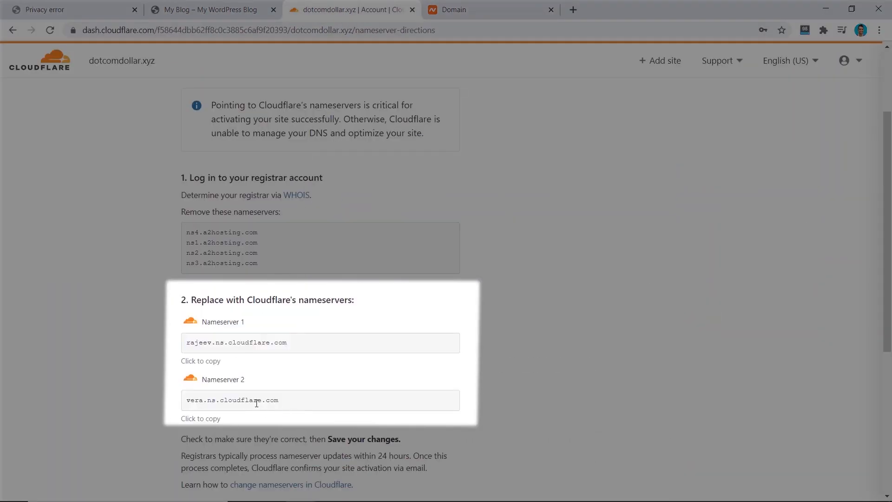
pyautogui.click(486, 10)
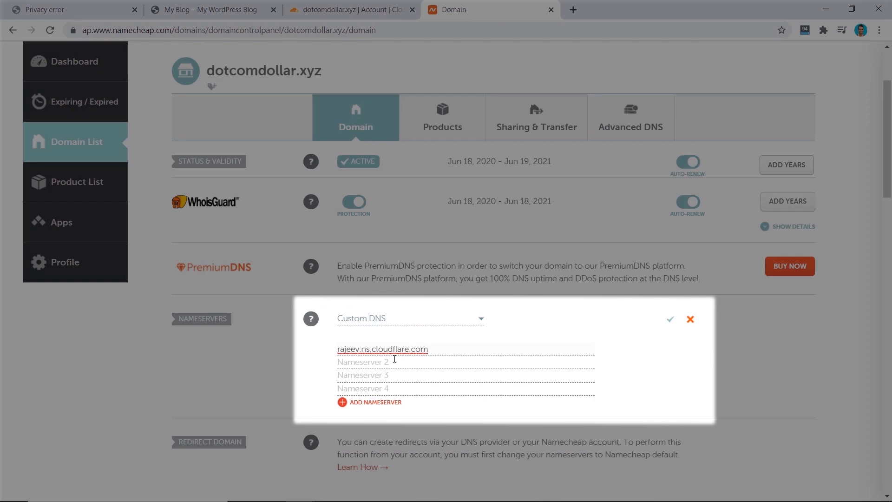
pyautogui.write('vera.ns.cloudflare.com')
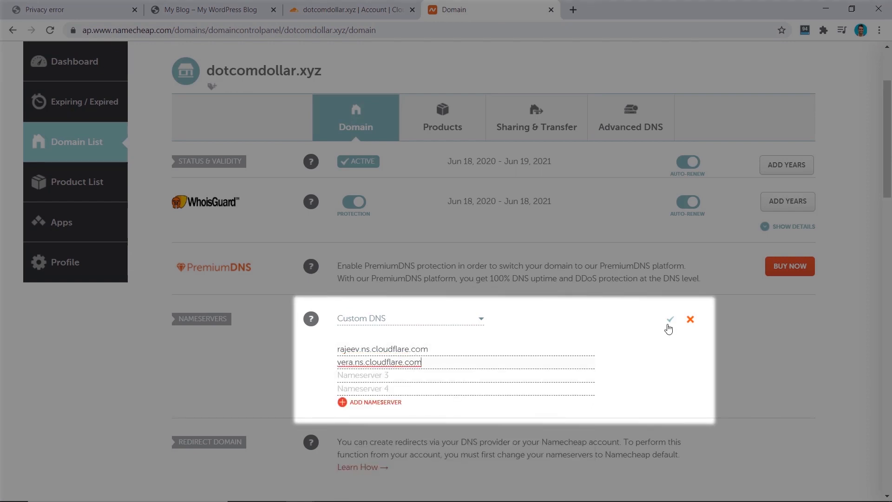
pyautogui.click(669, 319)
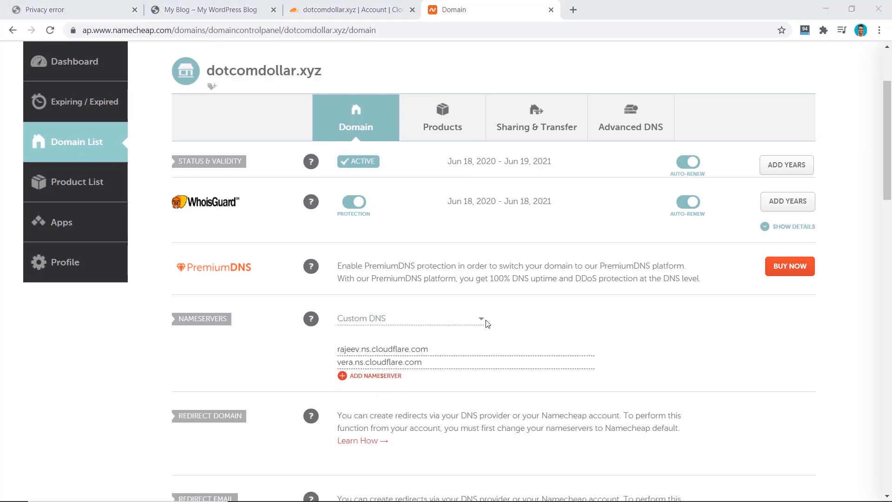
pyautogui.moveTo(428, 243)
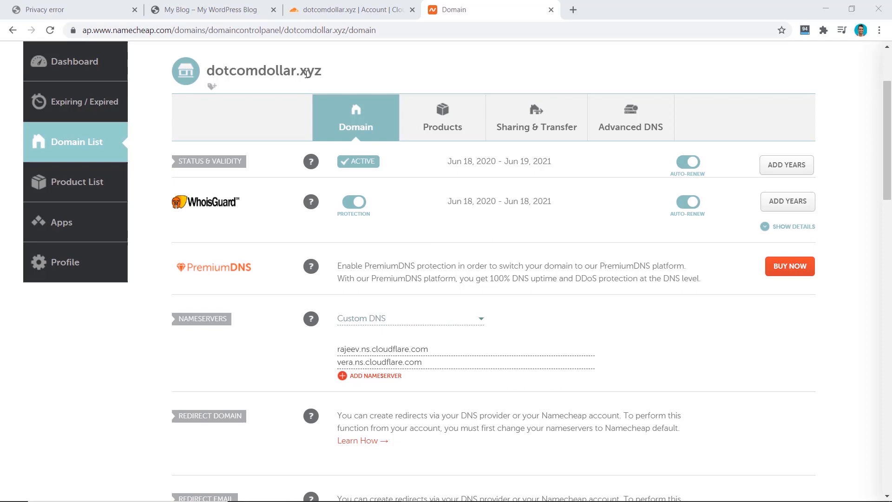
pyautogui.click(342, 10)
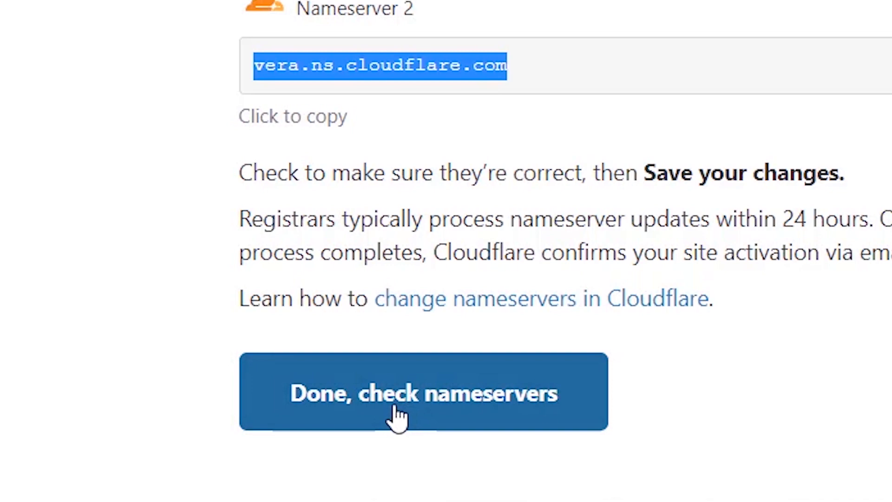
# Submit the nameserver check and review the domain transfer complete notice.
pyautogui.click(422, 393)
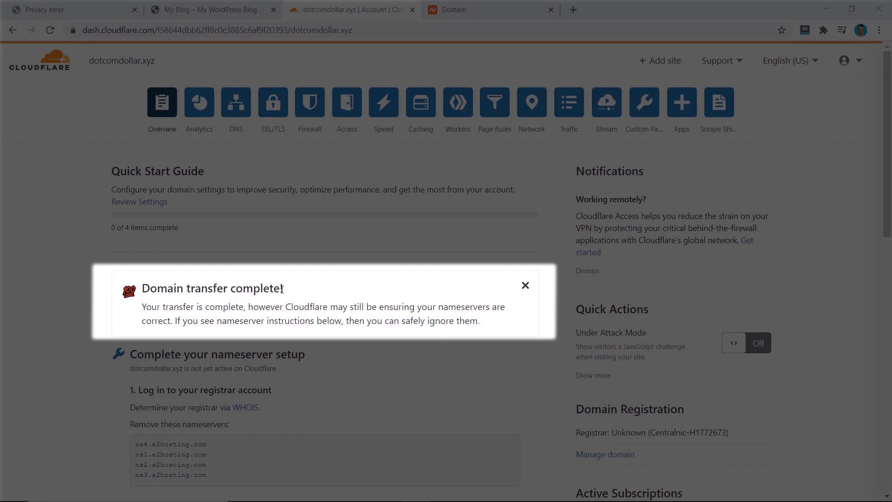
pyautogui.click(524, 284)
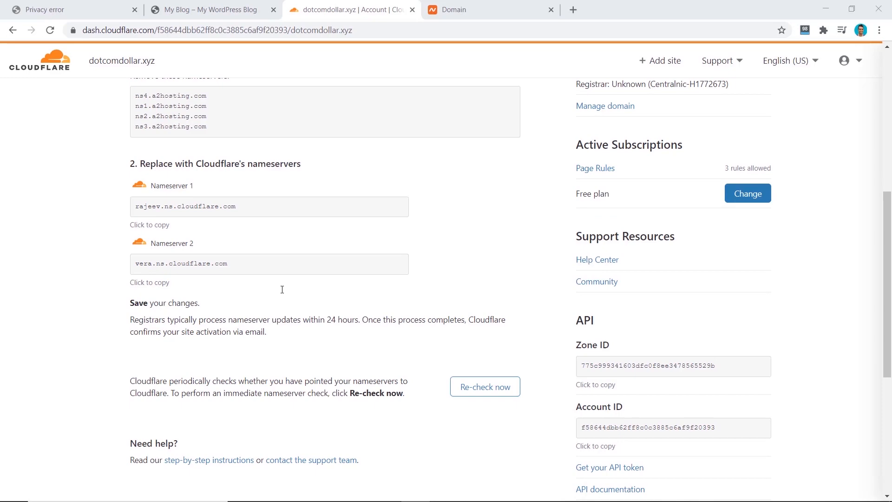
pyautogui.click(483, 386)
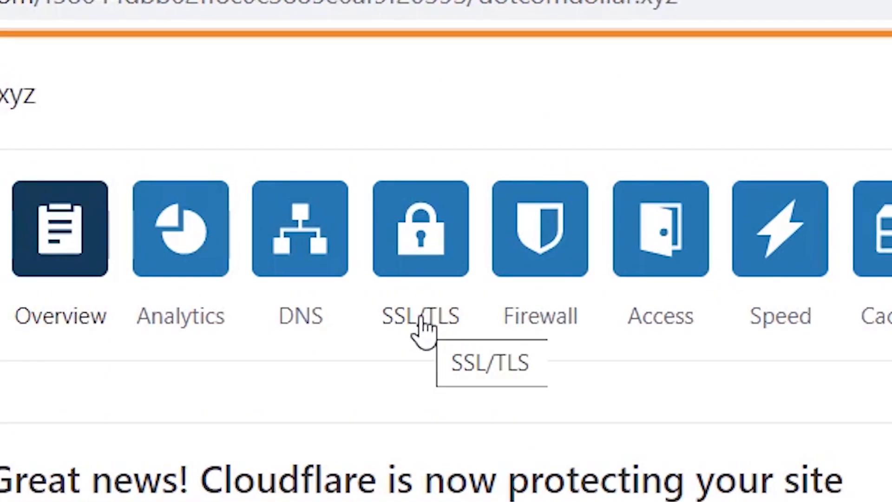
# Check that dotcomdollar.xyz's SSL/TLS encryption mode is Flexible.
pyautogui.click(421, 231)
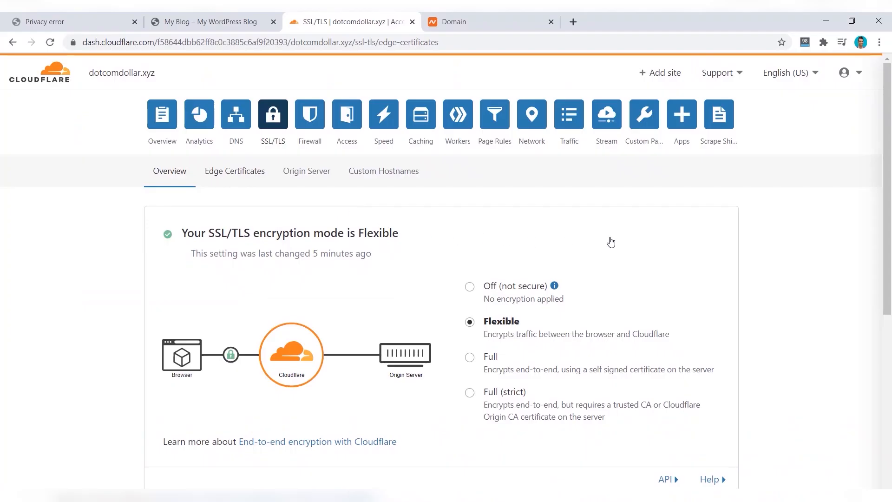
pyautogui.scroll(-3)
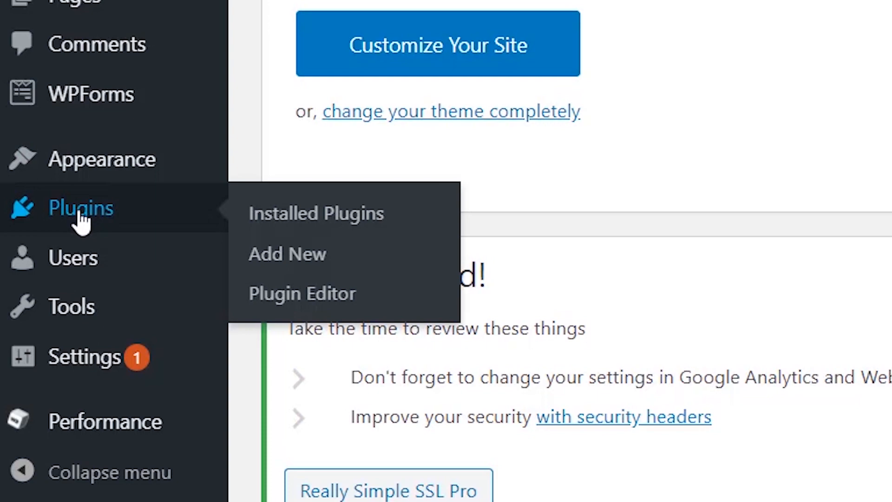
# Install and activate the Flexible SSL for CloudFlare plugin.
pyautogui.click(315, 213)
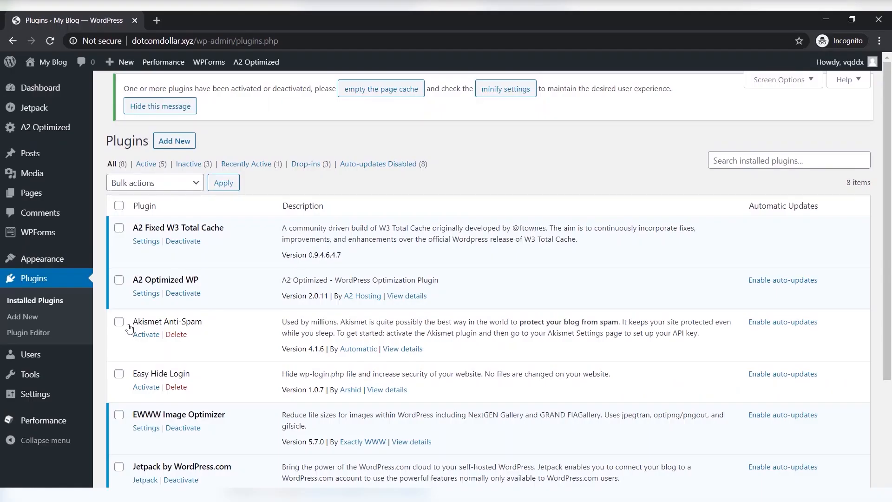
pyautogui.click(175, 141)
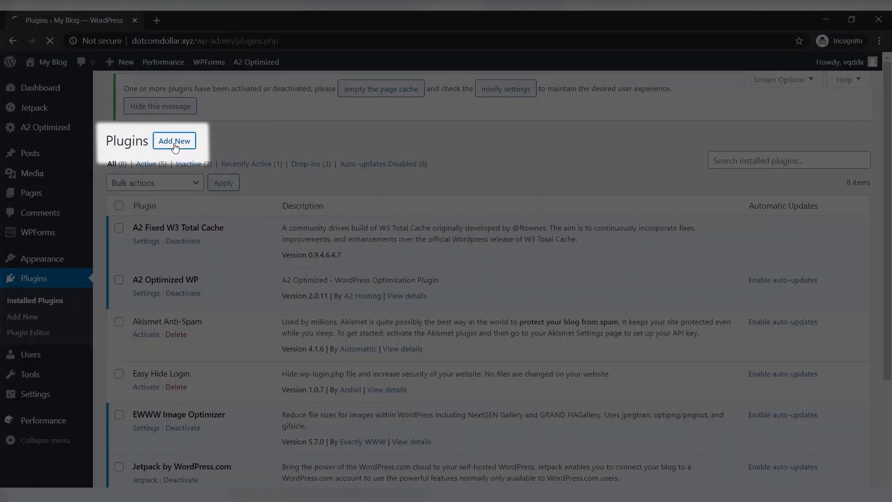
pyautogui.click(174, 140)
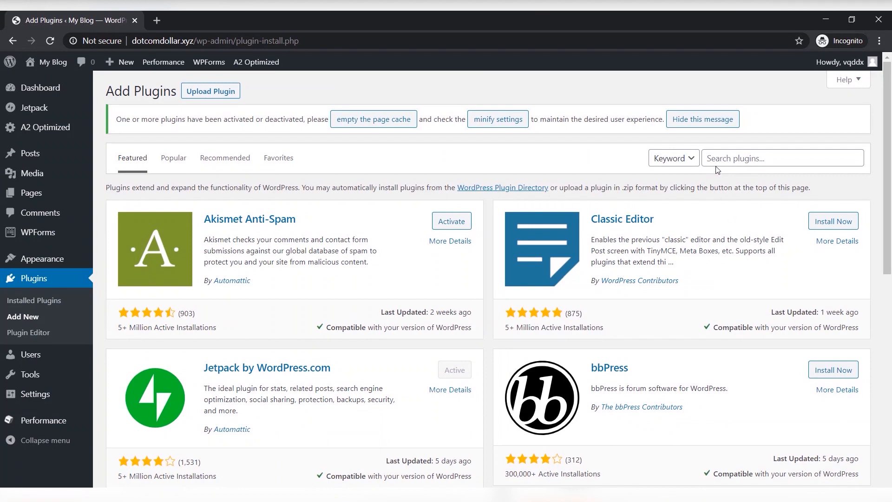
pyautogui.write('flexible ssl')
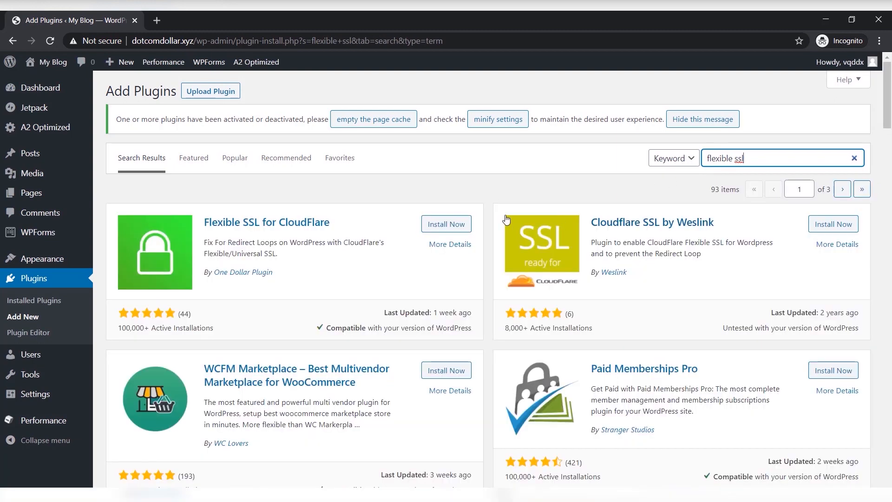
pyautogui.click(446, 223)
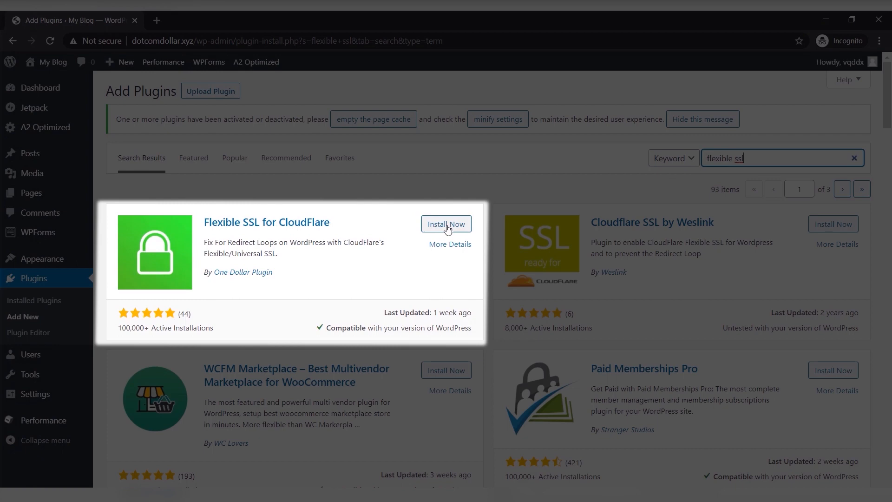
pyautogui.click(446, 223)
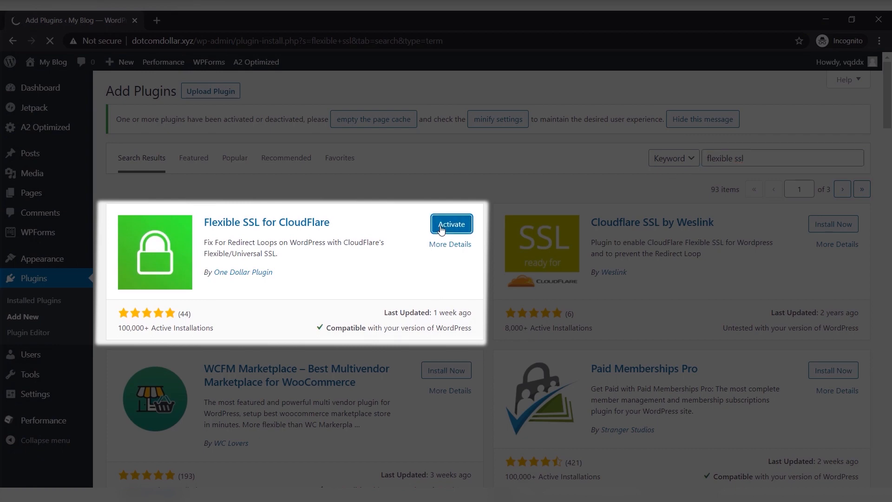
pyautogui.click(451, 224)
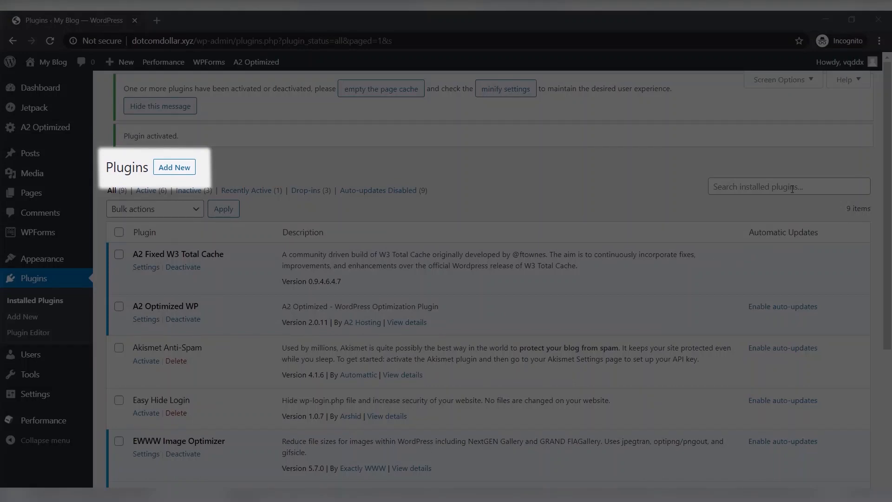
# Install and activate the Really Simple SSL plugin.
pyautogui.click(174, 167)
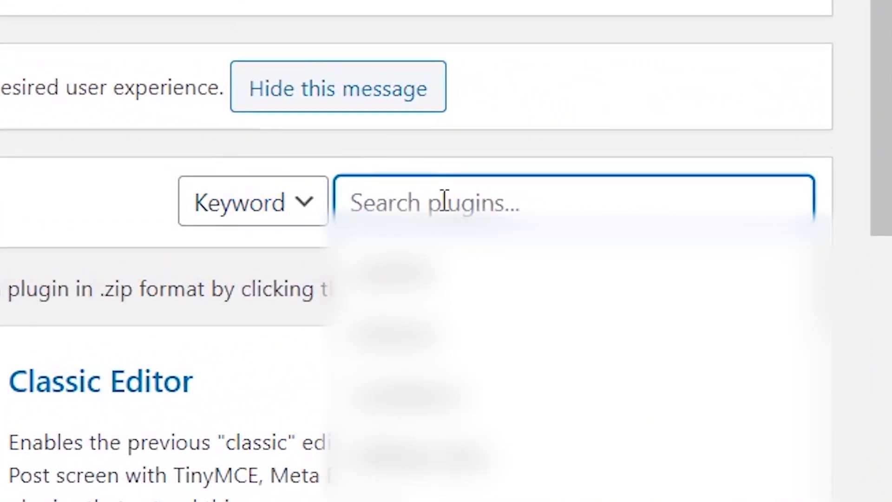
pyautogui.write('really simple ssl')
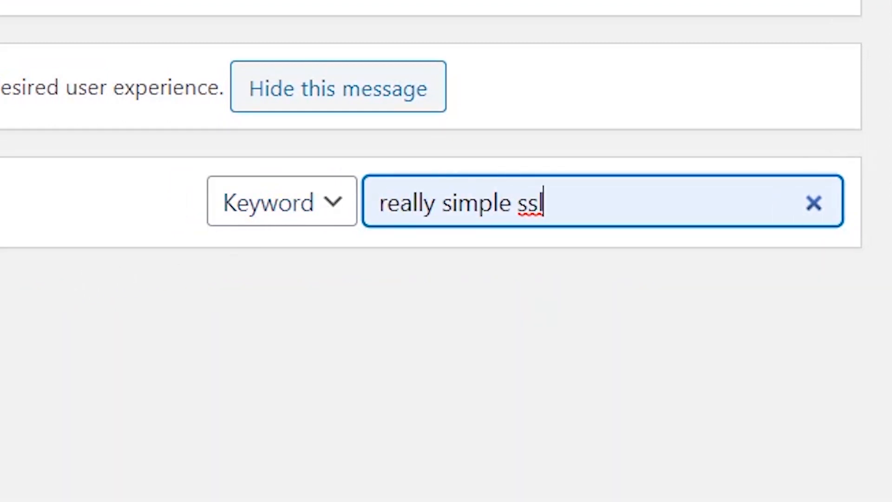
pyautogui.click(451, 310)
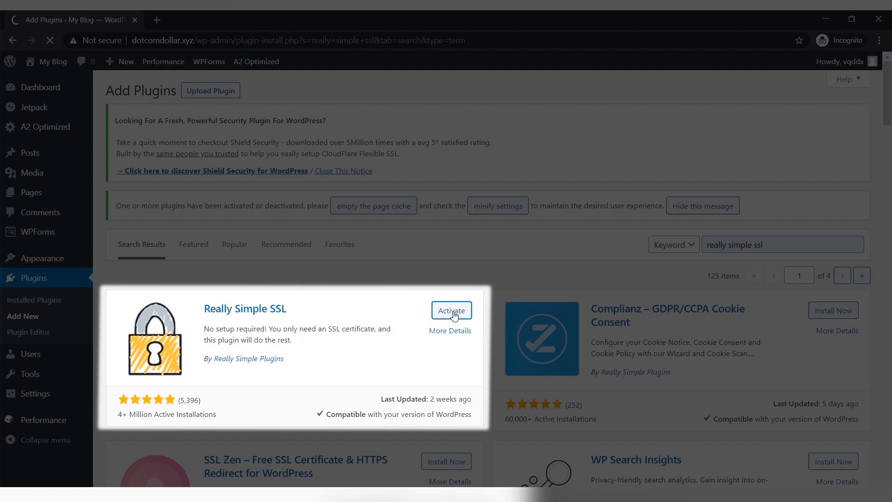
pyautogui.click(451, 310)
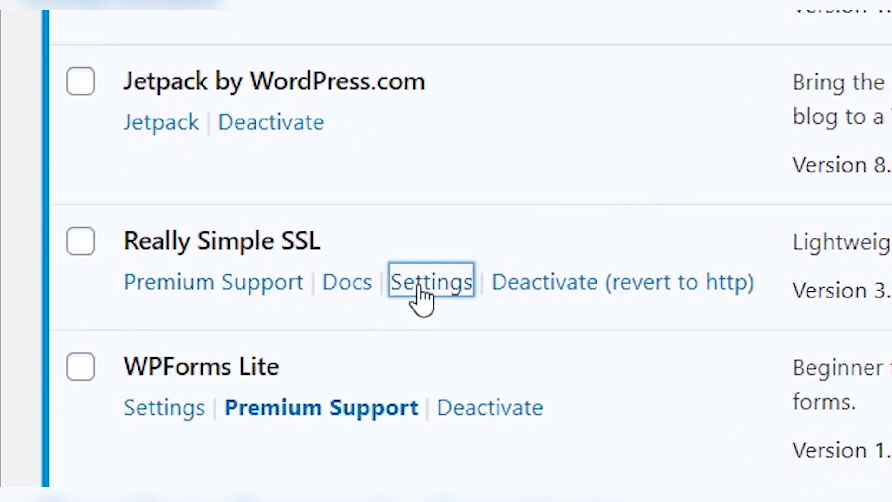
# Turn on SSL for the whole site in Really Simple SSL settings.
pyautogui.click(431, 281)
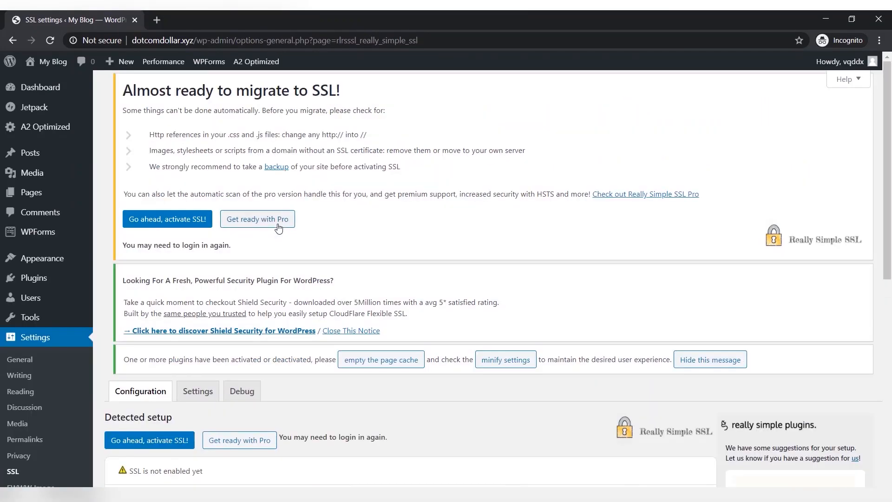
pyautogui.scroll(-3)
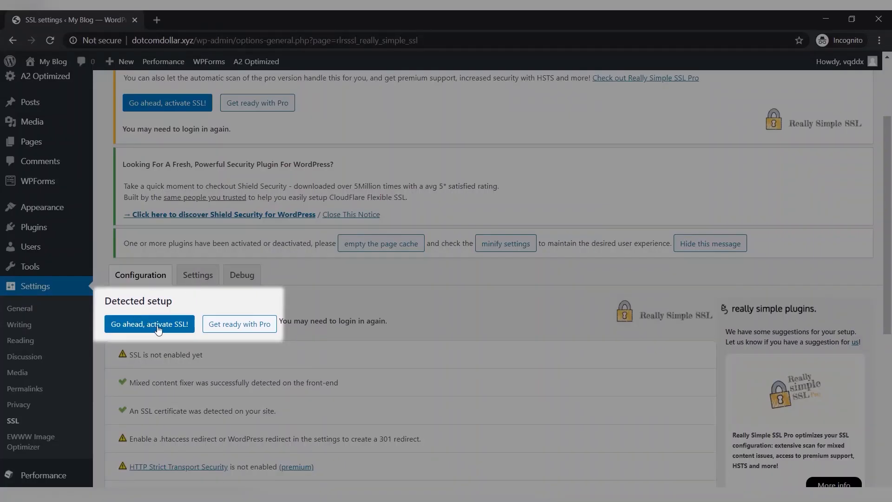
pyautogui.click(149, 323)
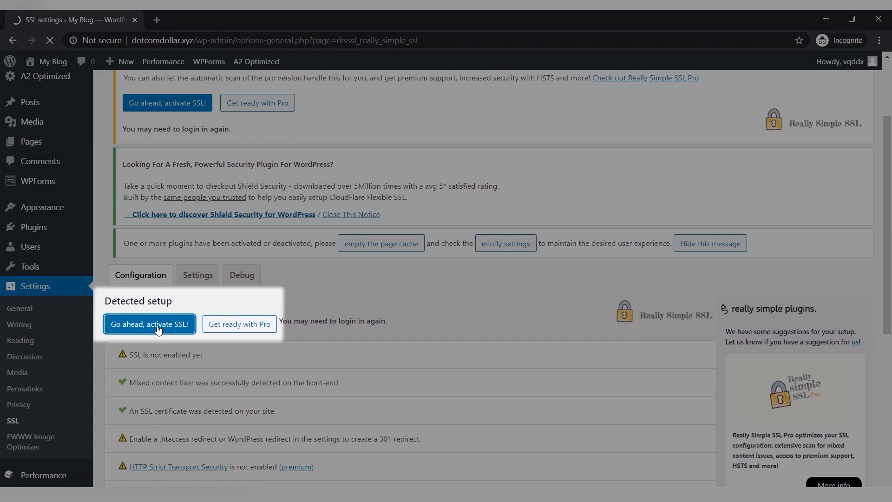
pyautogui.click(150, 324)
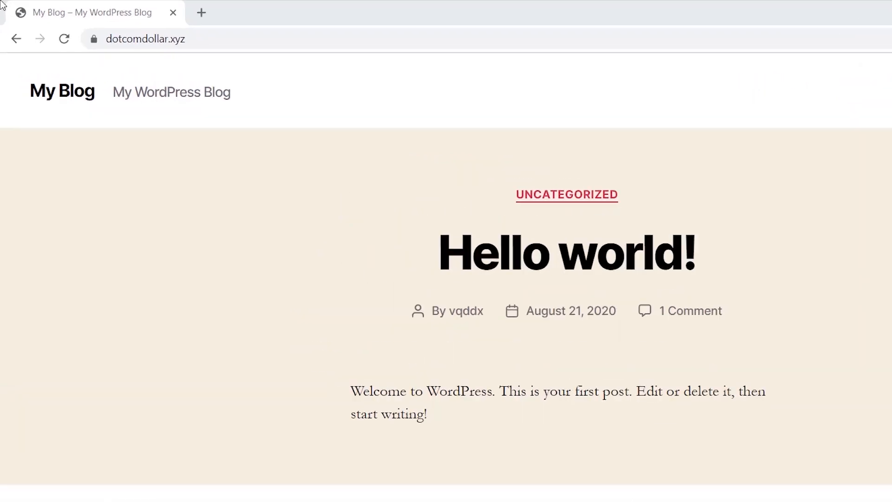
# Verify via the padlock that the blog's connection is secure with a valid certificate.
pyautogui.click(93, 39)
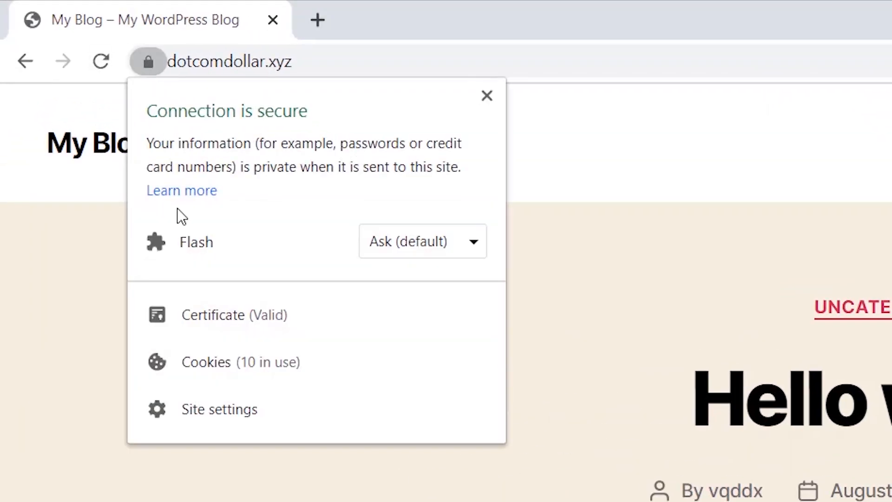
pyautogui.click(486, 95)
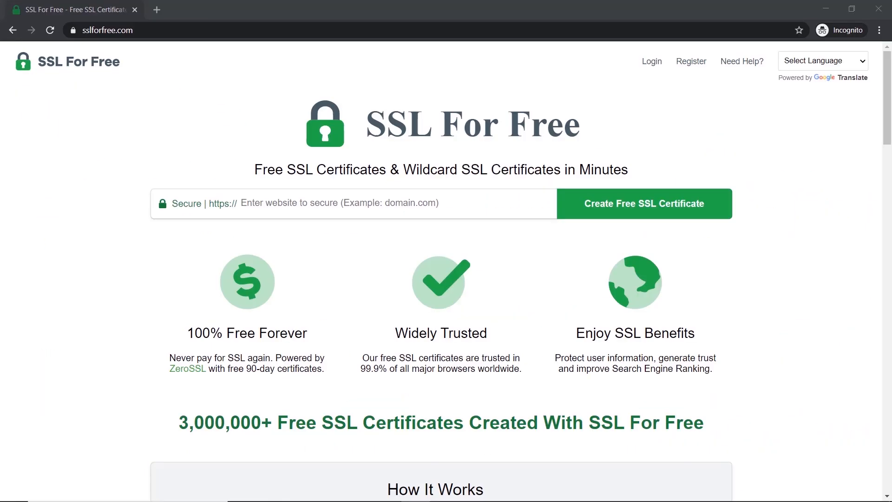
# Request a free SSL certificate for dotcomdollar.xyz on SSL For Free.
pyautogui.click(335, 203)
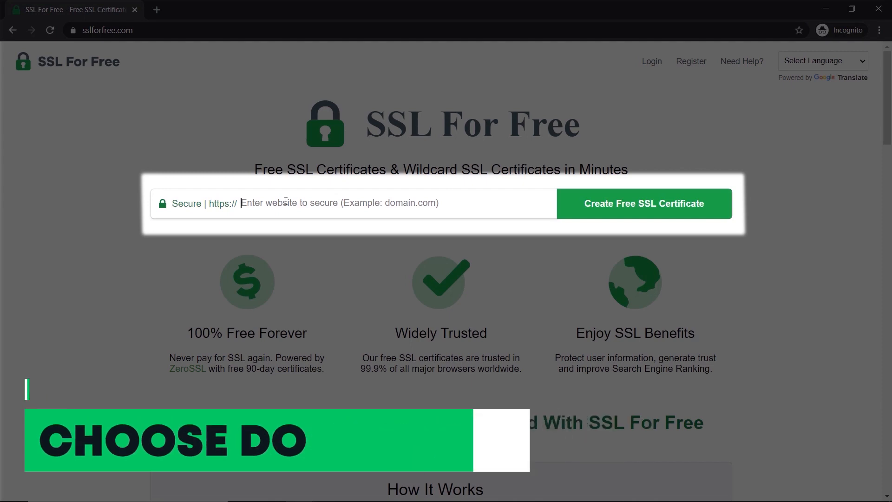
pyautogui.write('dot')
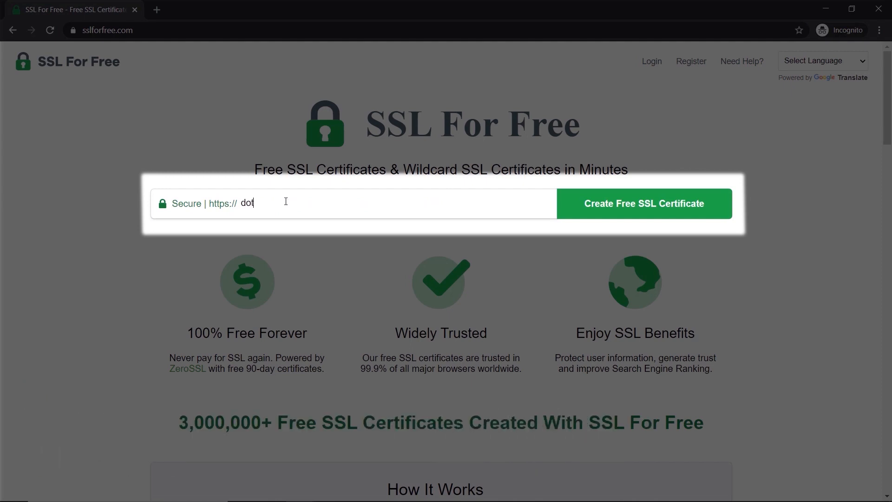
pyautogui.write('comdollar.xyz')
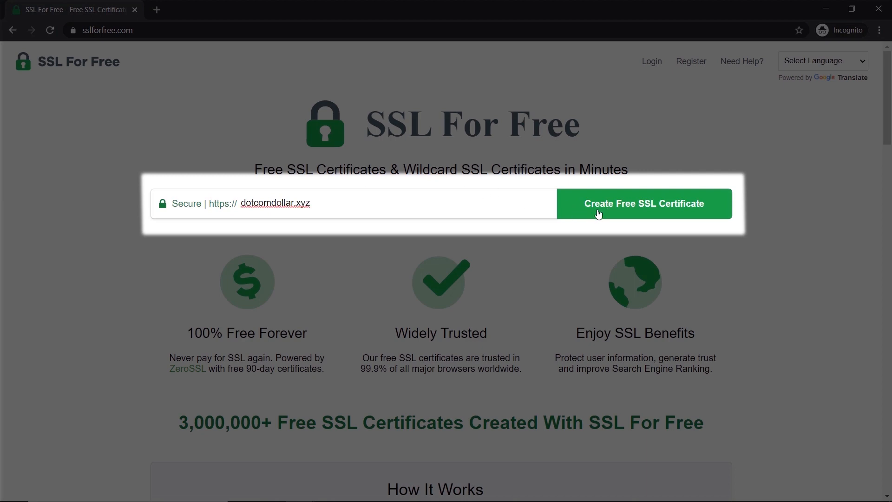
pyautogui.click(643, 203)
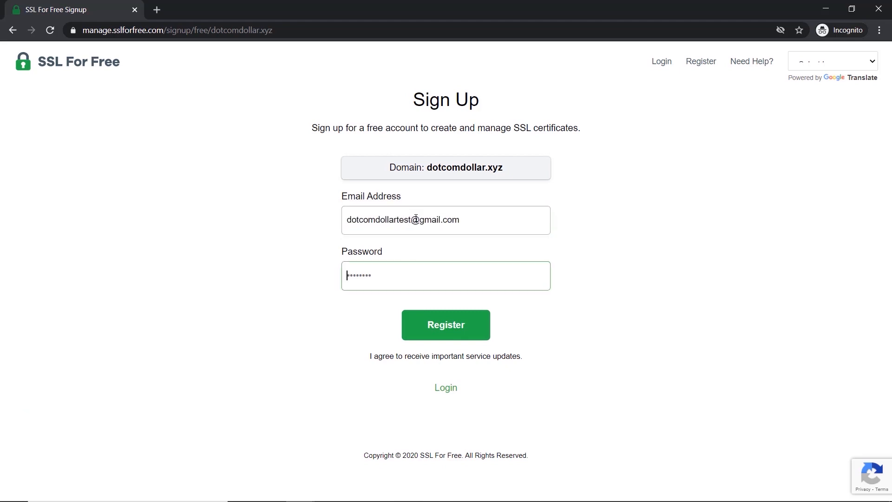
# Register and create a free 90-day dotcomdollar.xyz certificate with auto-generated CSR.
pyautogui.click(445, 324)
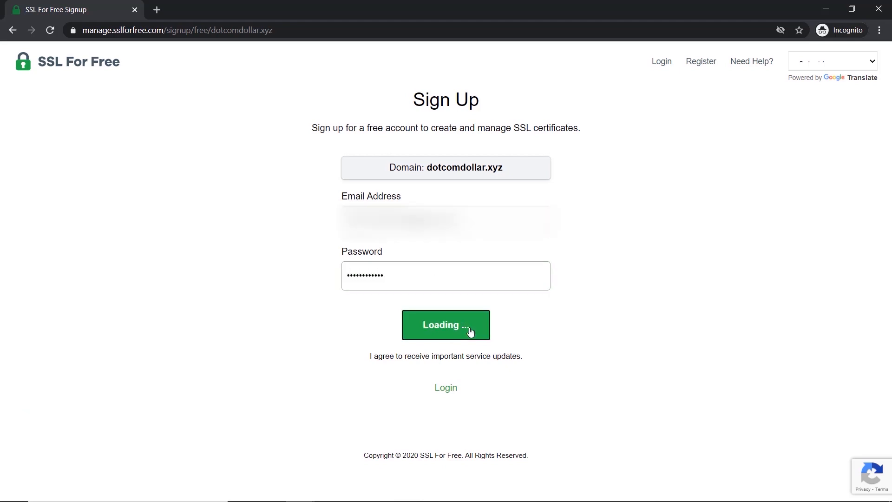
pyautogui.click(445, 324)
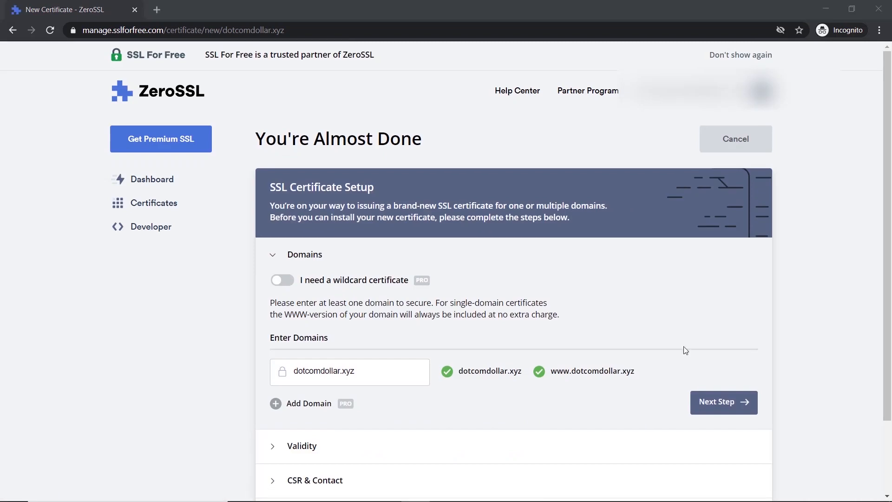
pyautogui.click(723, 402)
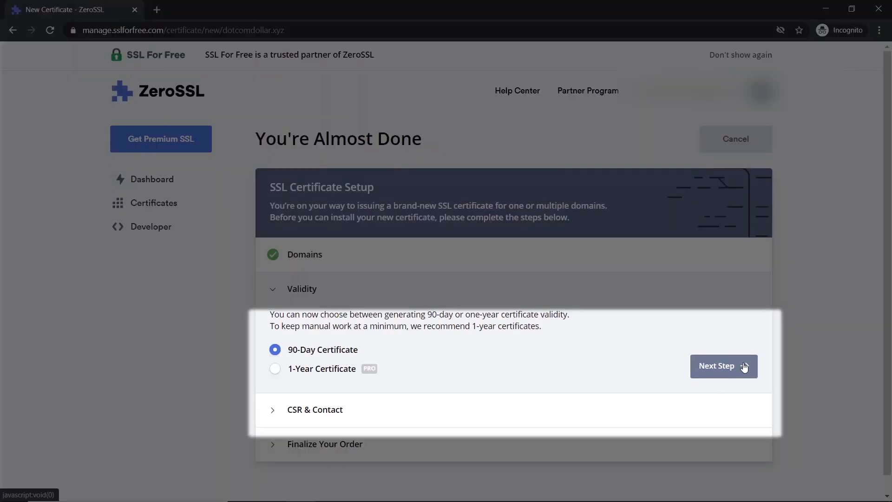
pyautogui.click(722, 366)
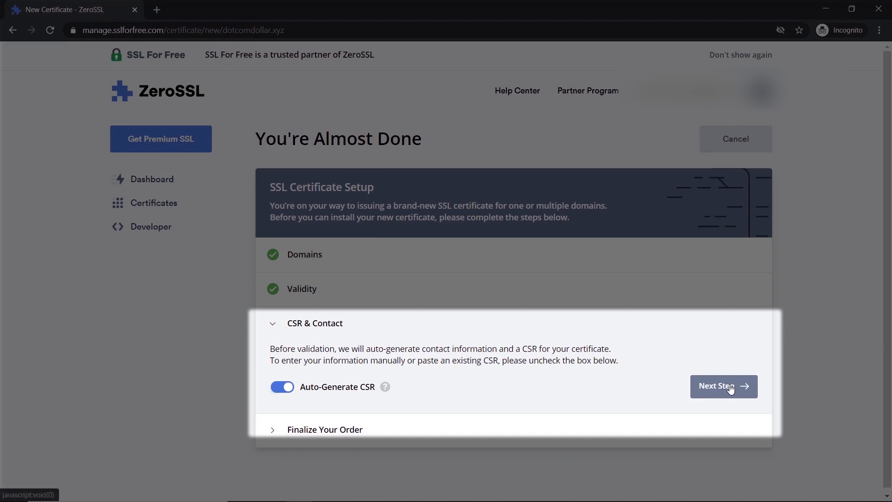
pyautogui.click(722, 386)
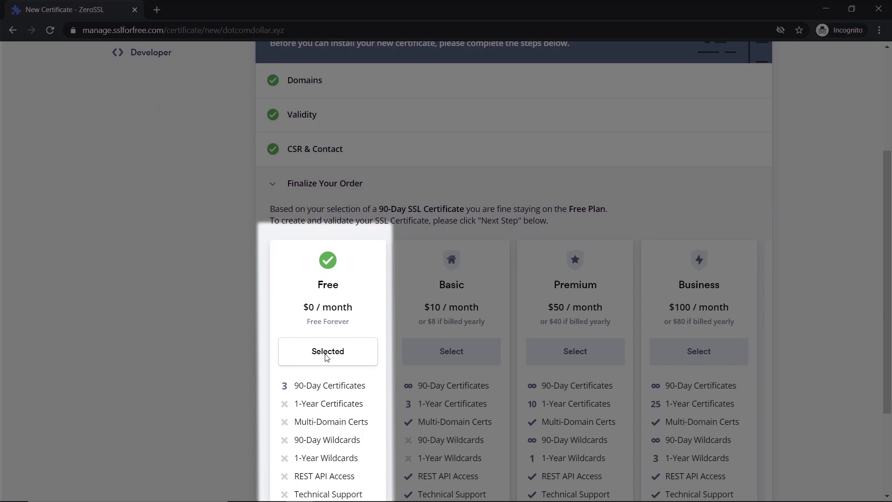
pyautogui.scroll(-3)
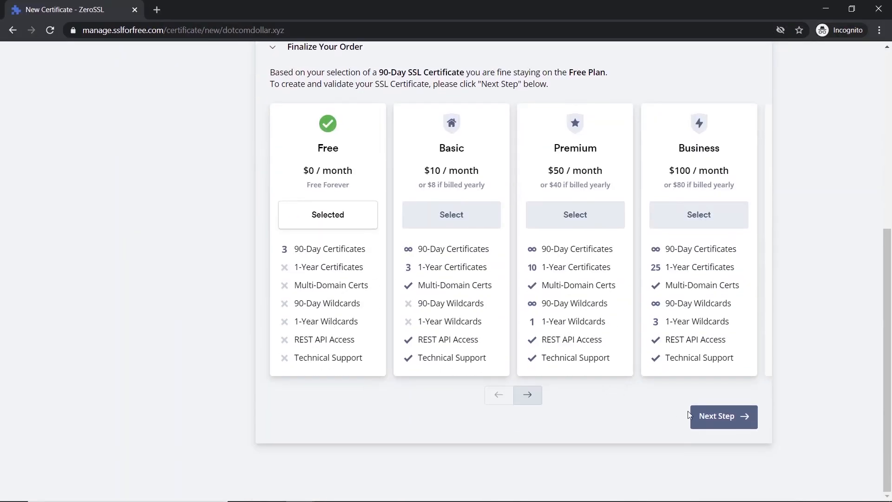
pyautogui.click(722, 415)
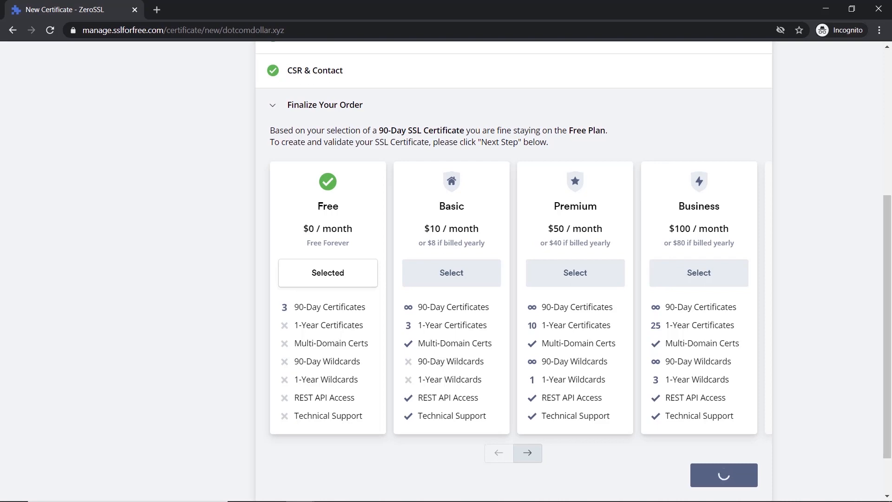
pyautogui.click(722, 475)
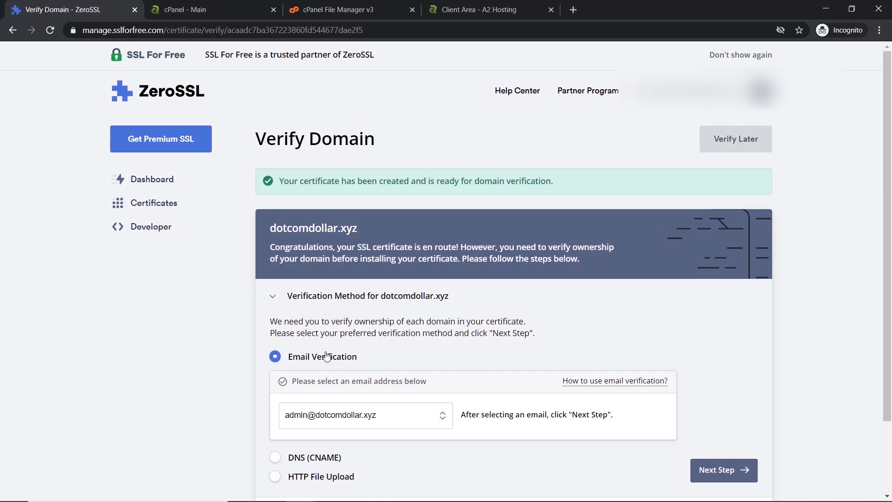
pyautogui.scroll(-3)
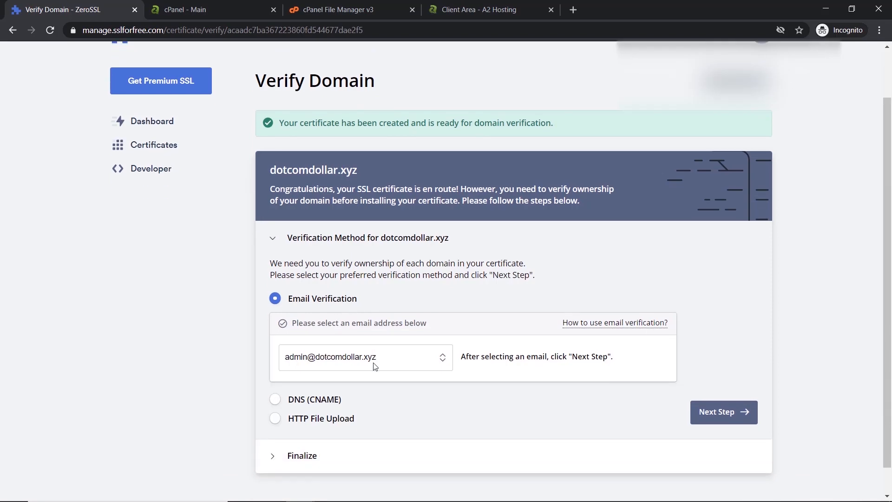
pyautogui.click(365, 357)
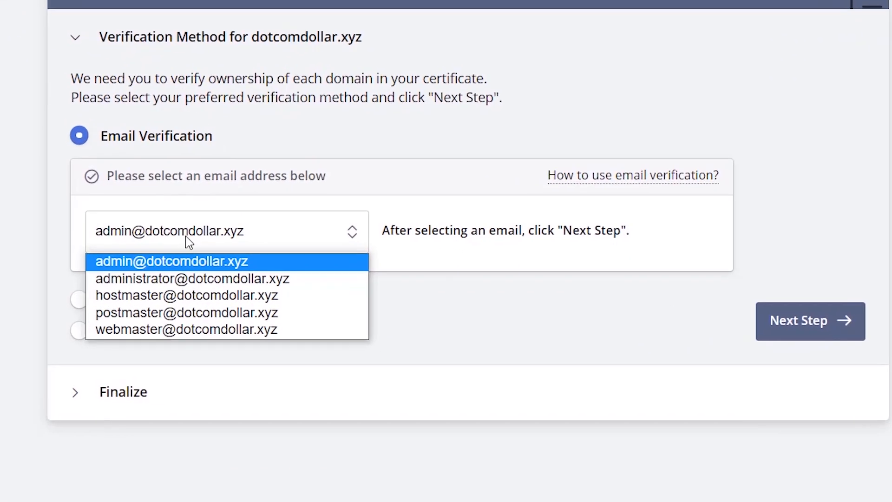
pyautogui.click(172, 261)
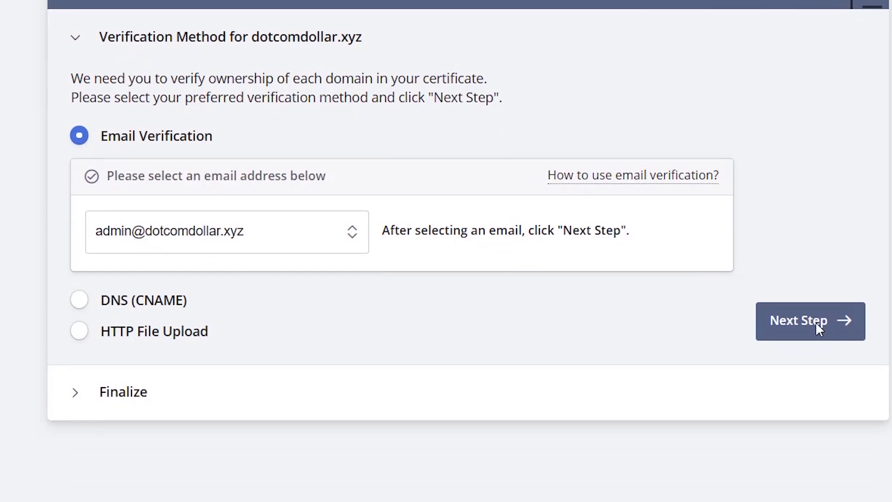
pyautogui.click(808, 320)
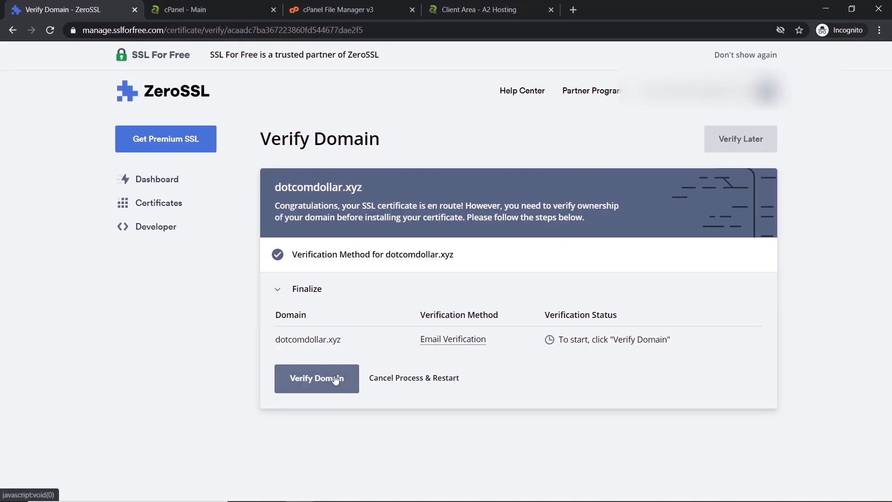
pyautogui.click(316, 378)
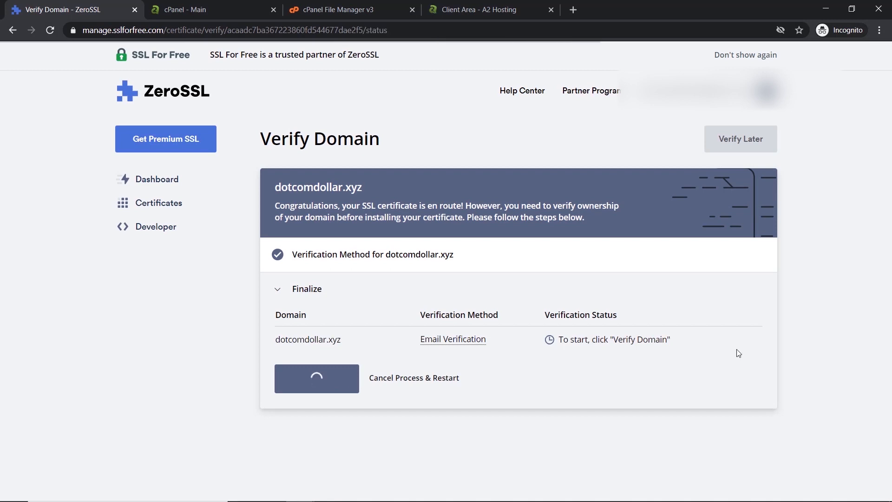
pyautogui.click(317, 378)
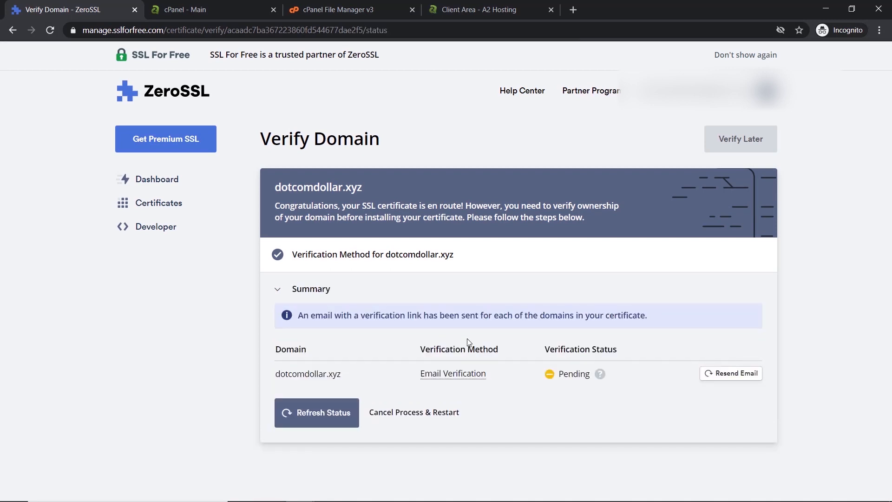
pyautogui.moveTo(370, 283)
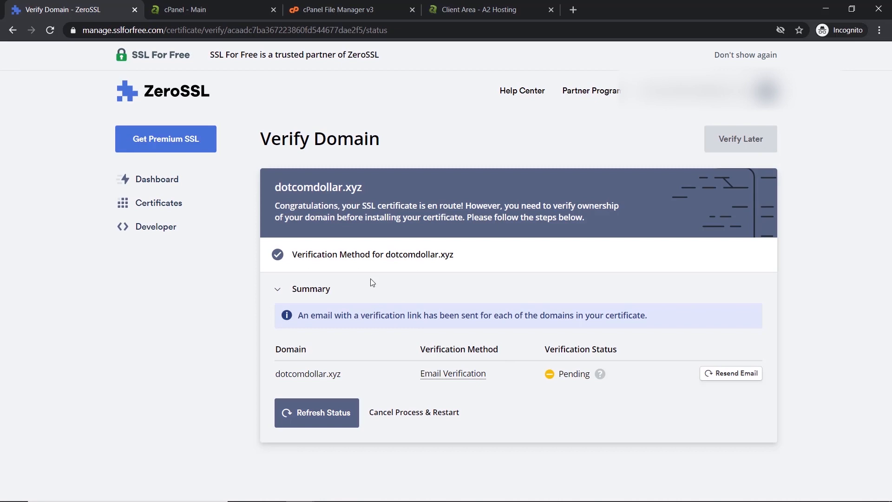
pyautogui.click(194, 9)
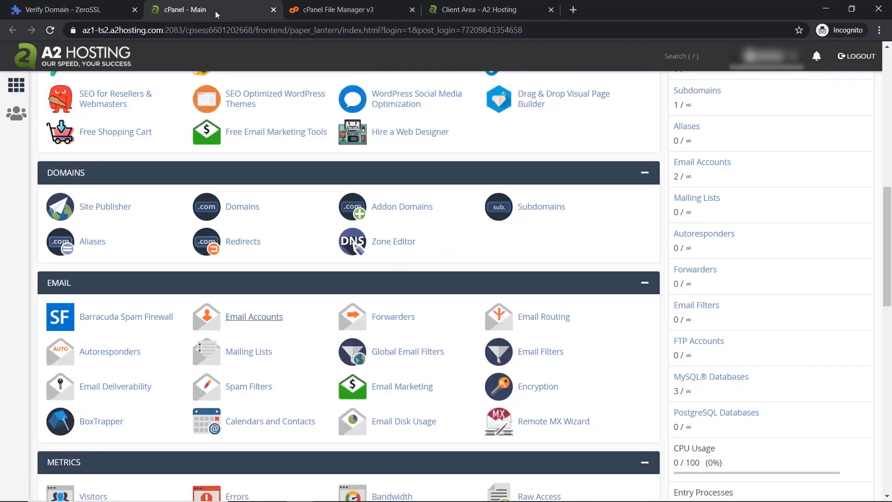
pyautogui.moveTo(254, 316)
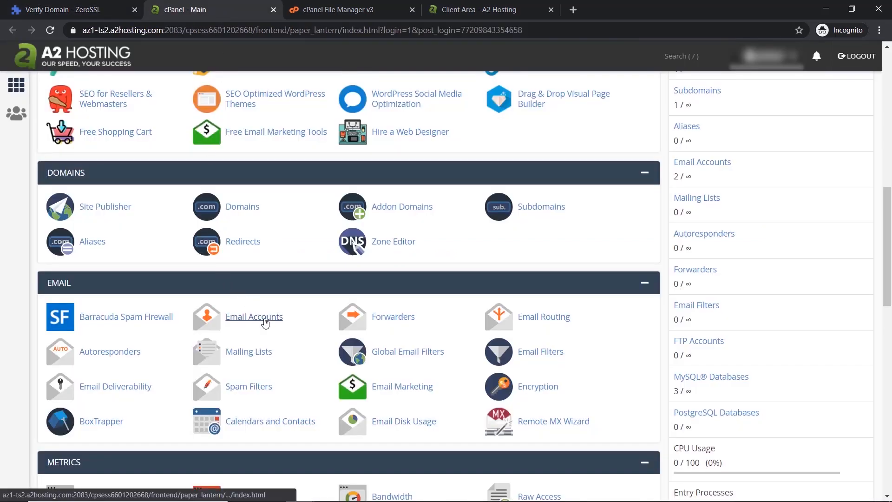
pyautogui.click(254, 316)
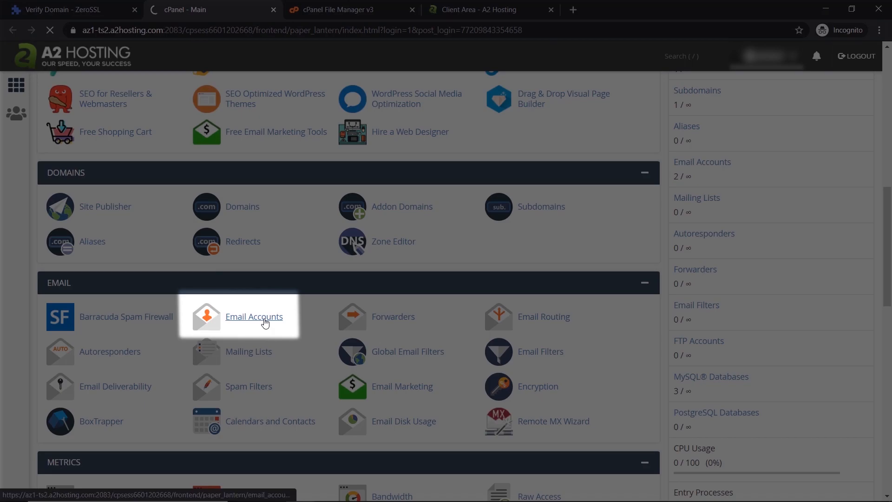
pyautogui.click(253, 316)
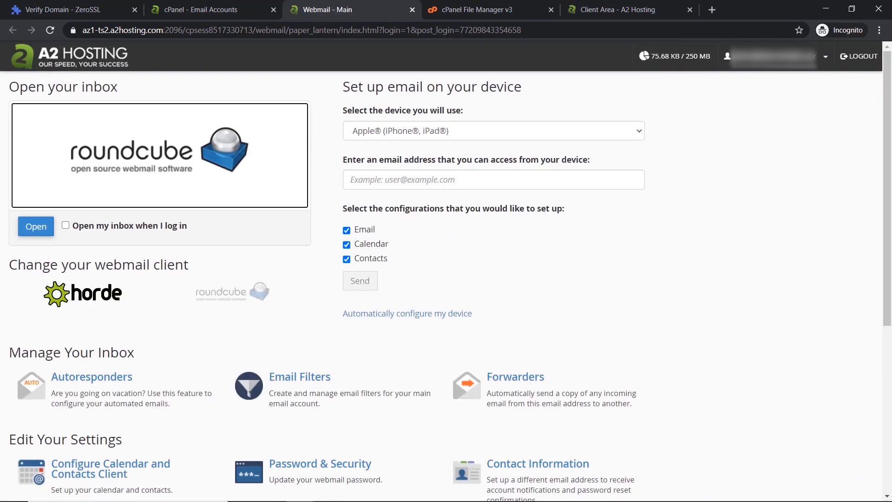
pyautogui.click(35, 226)
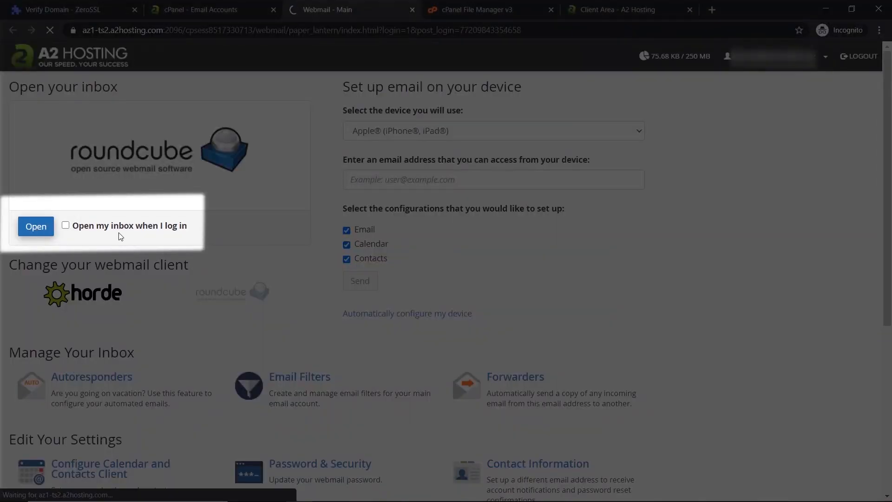
pyautogui.click(36, 226)
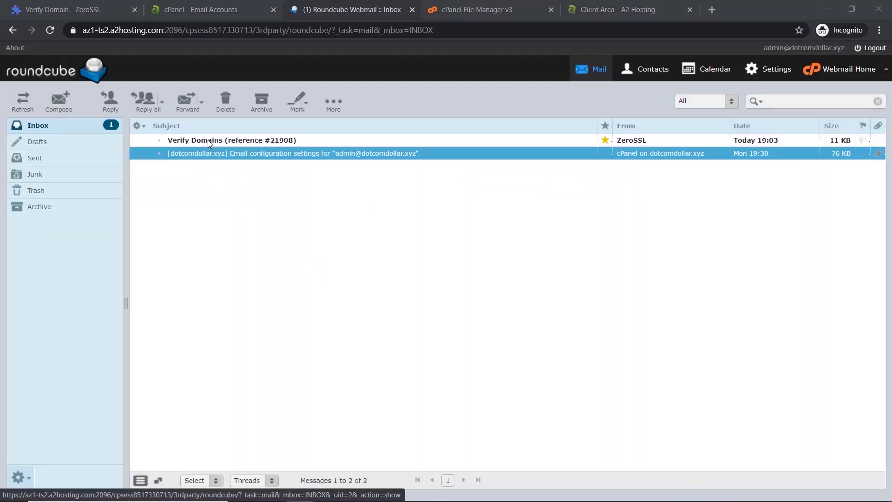
# Open ZeroSSL's Verify Domains email and submit its verification key on the validation page.
pyautogui.doubleClick(233, 139)
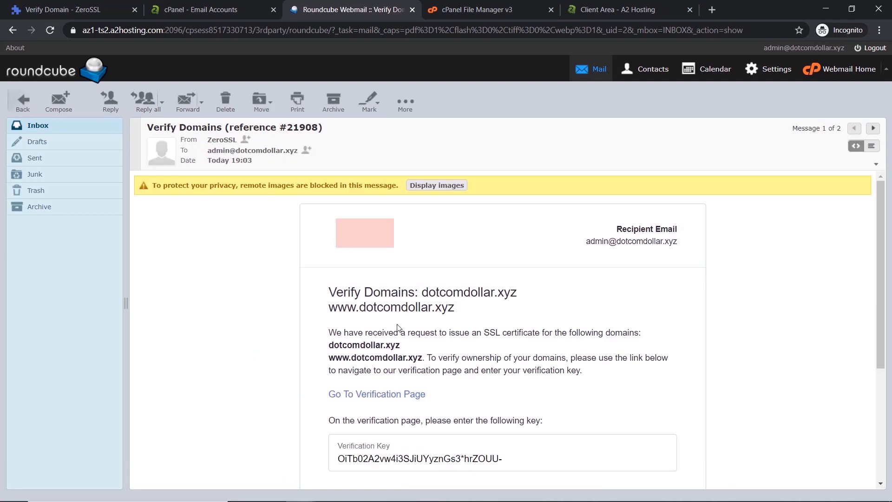
pyautogui.moveTo(376, 393)
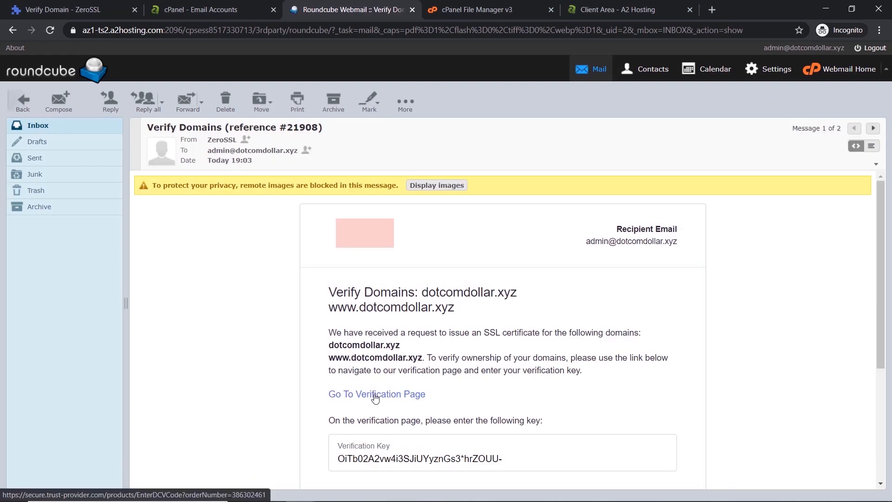
pyautogui.click(376, 393)
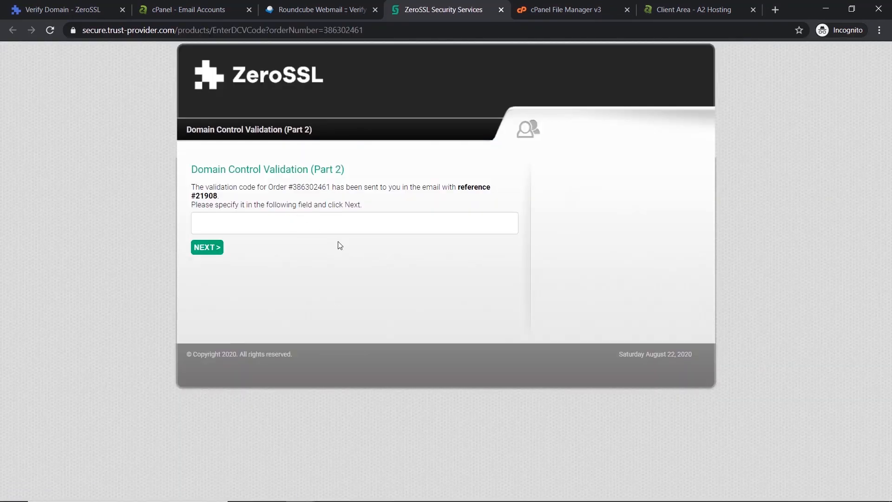
pyautogui.click(319, 10)
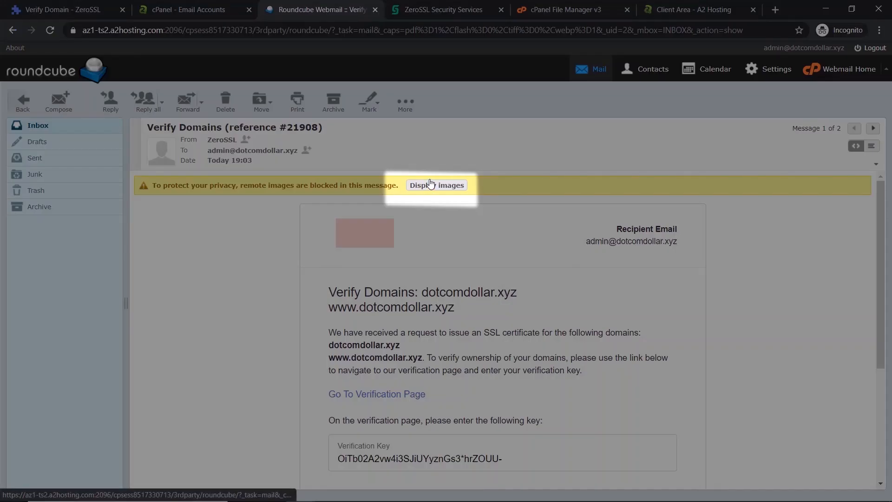
pyautogui.click(436, 185)
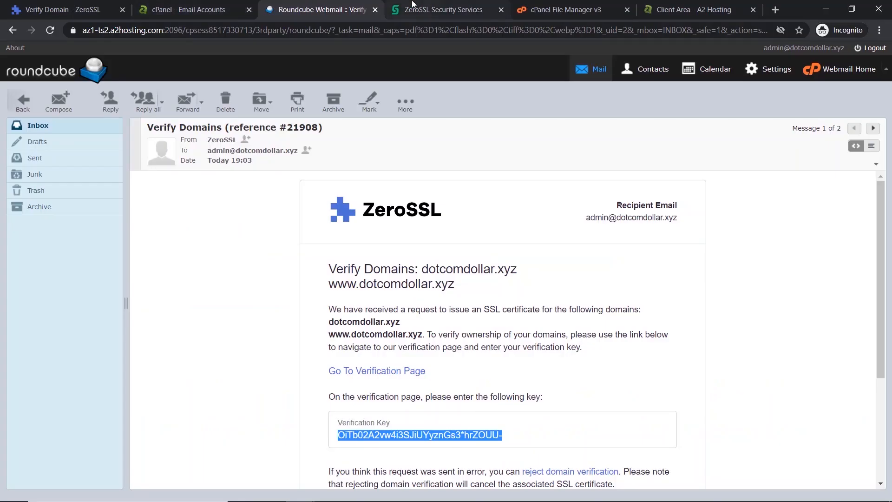
pyautogui.click(443, 10)
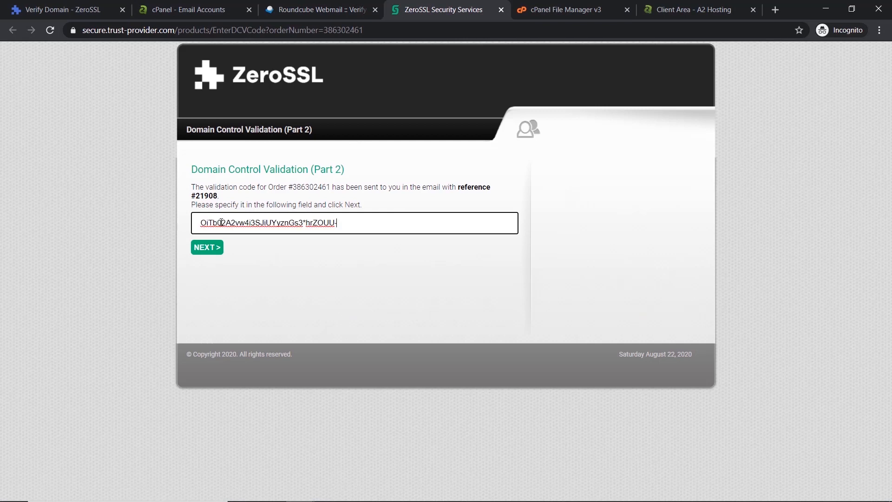
pyautogui.click(206, 246)
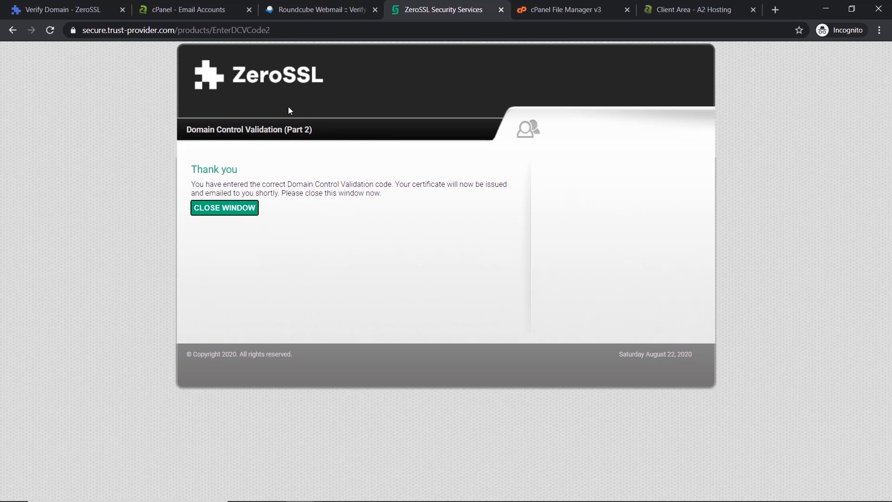
# Close the confirmation window and refresh status until dotcomdollar.xyz shows Verified.
pyautogui.click(56, 10)
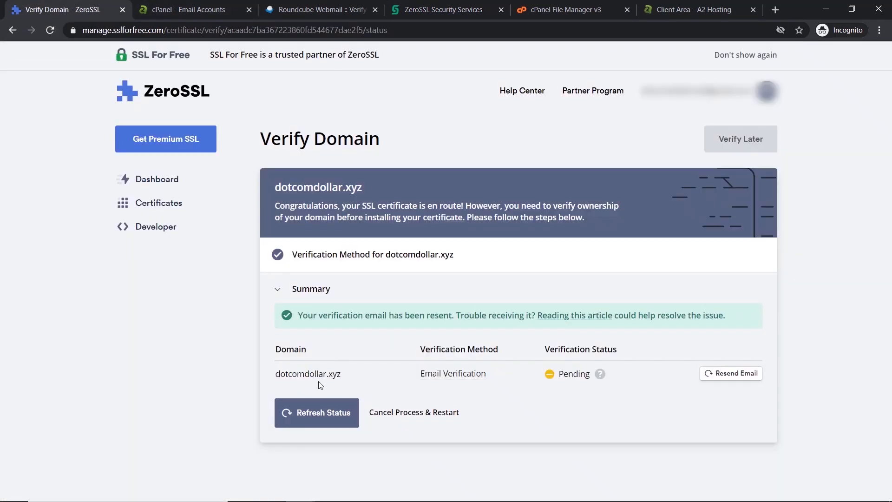
pyautogui.click(317, 412)
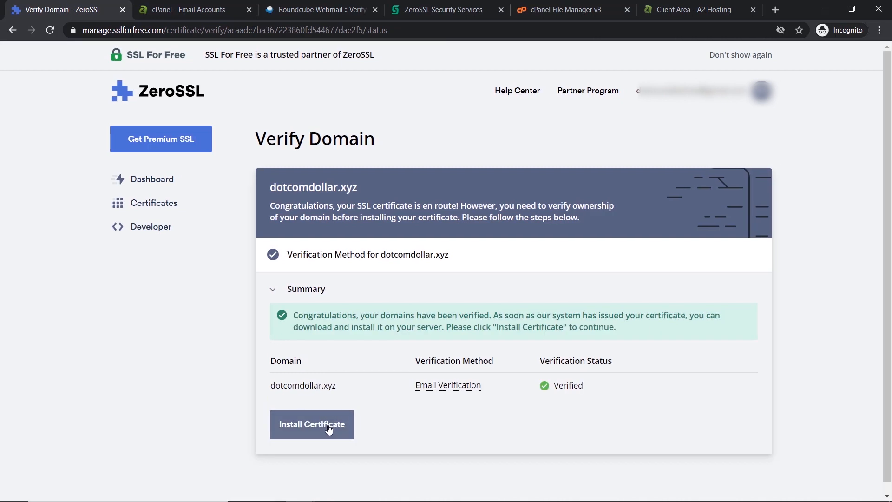
pyautogui.moveTo(374, 380)
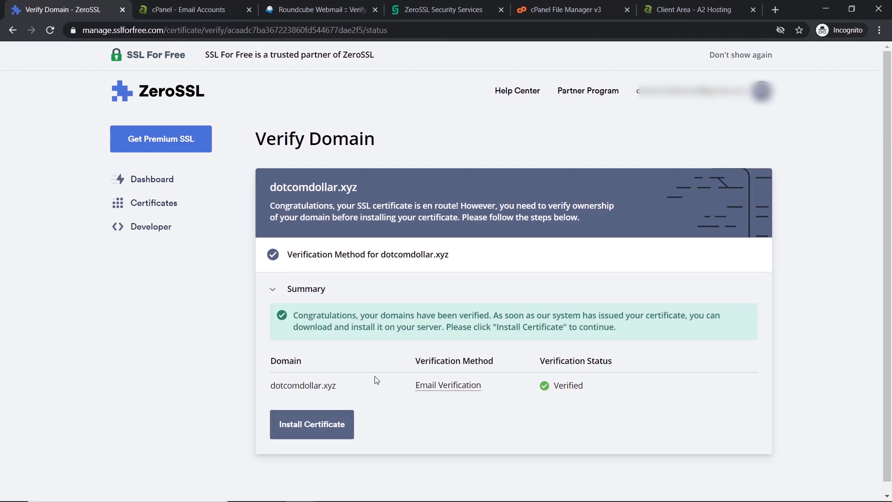
pyautogui.moveTo(311, 424)
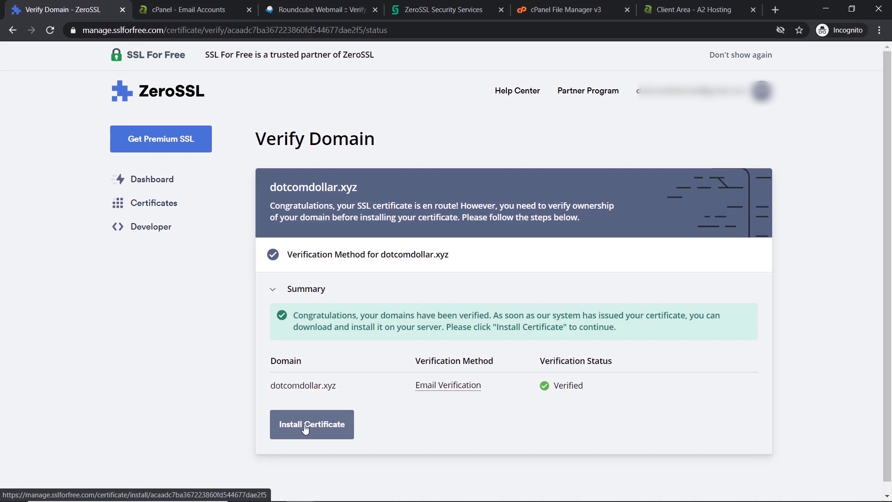
# Download the issued dotcomdollar.xyz certificate in Default Format as dotcomdollar.xyz.zip.
pyautogui.click(311, 423)
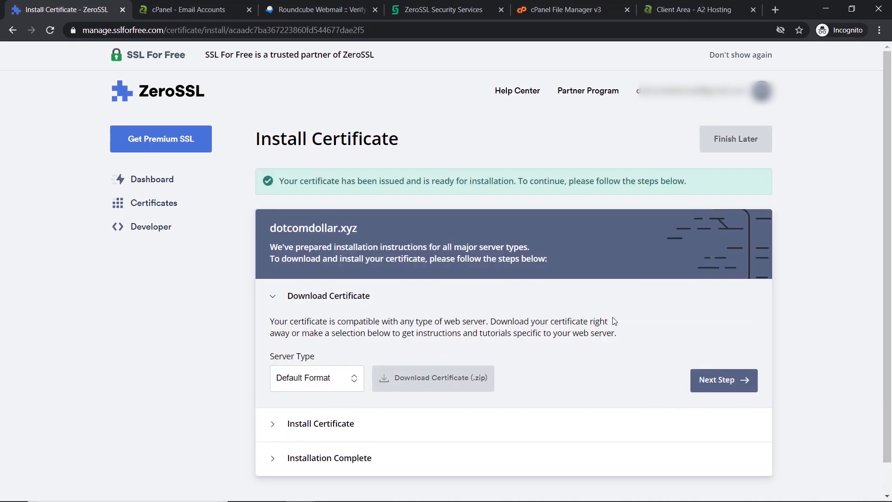
pyautogui.click(723, 380)
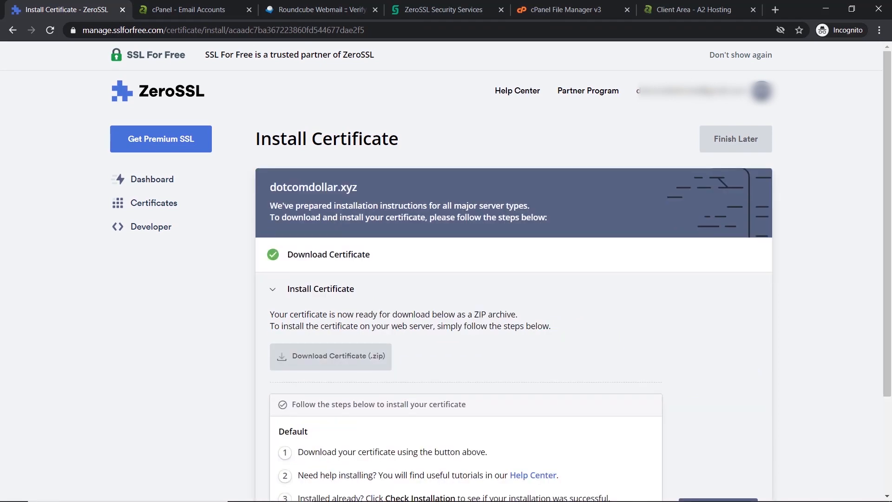
pyautogui.click(330, 355)
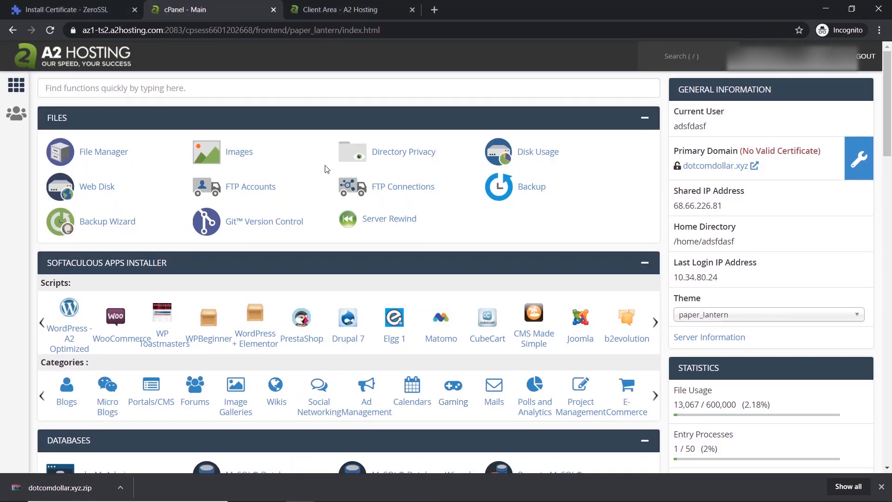
# Open cPanel's SSL/TLS Manage SSL sites form and select the site's domain.
pyautogui.scroll(-3)
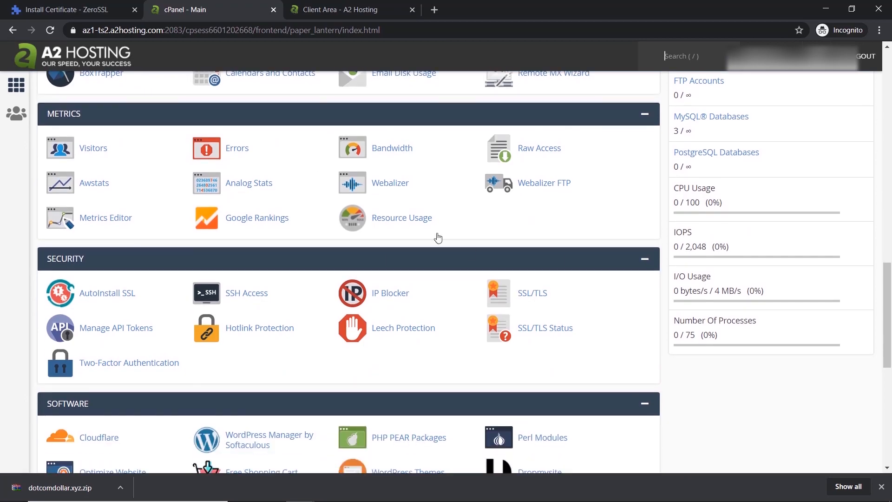
pyautogui.click(531, 292)
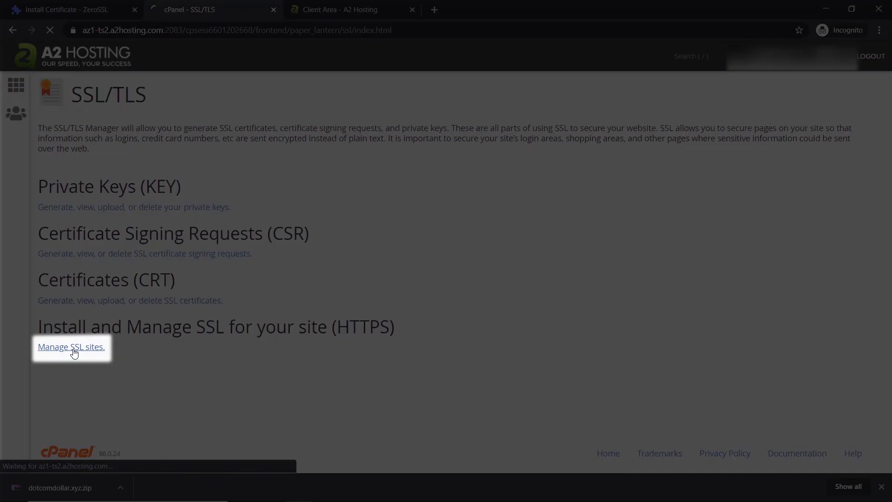
pyautogui.click(71, 346)
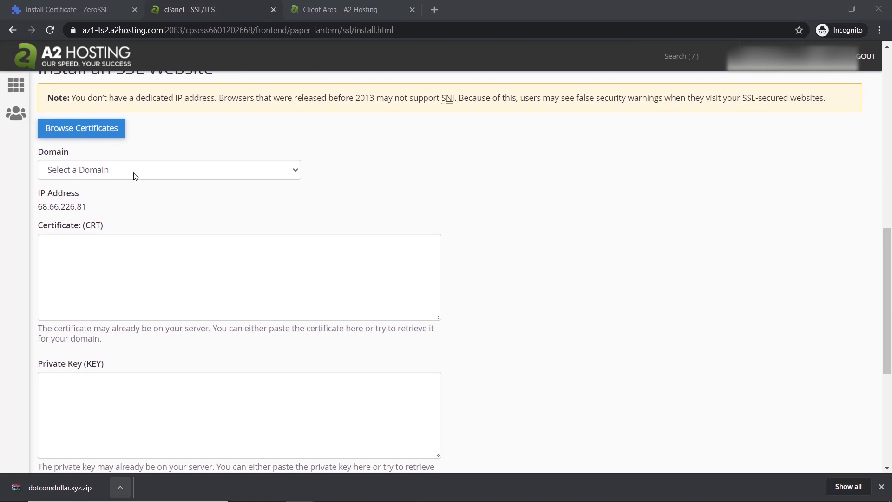
pyautogui.click(169, 170)
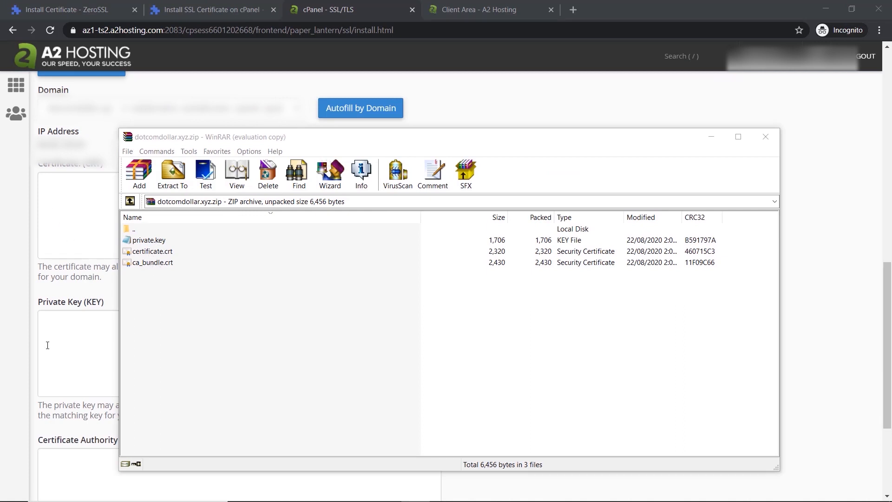
# Paste the certificate, private key and CA bundle from the ZIP into the CRT, KEY, CABUNDLE boxes.
pyautogui.scroll(-3)
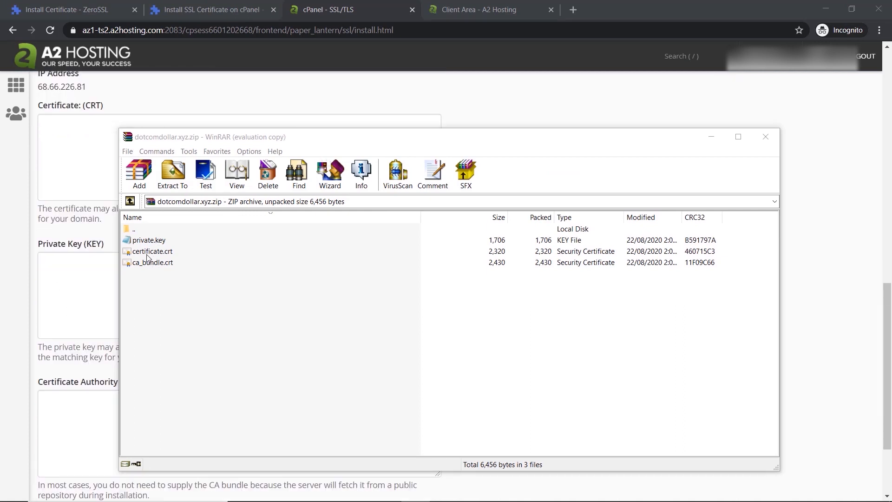
pyautogui.doubleClick(152, 251)
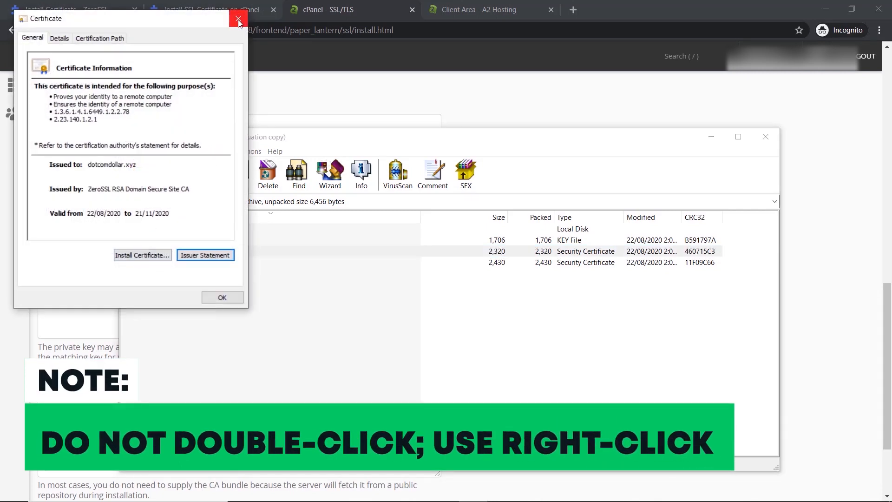
pyautogui.rightClick(152, 250)
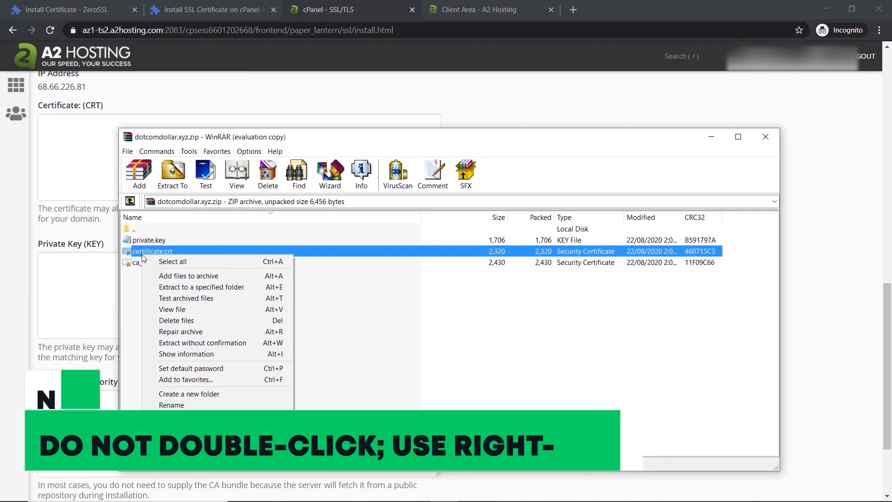
pyautogui.click(172, 309)
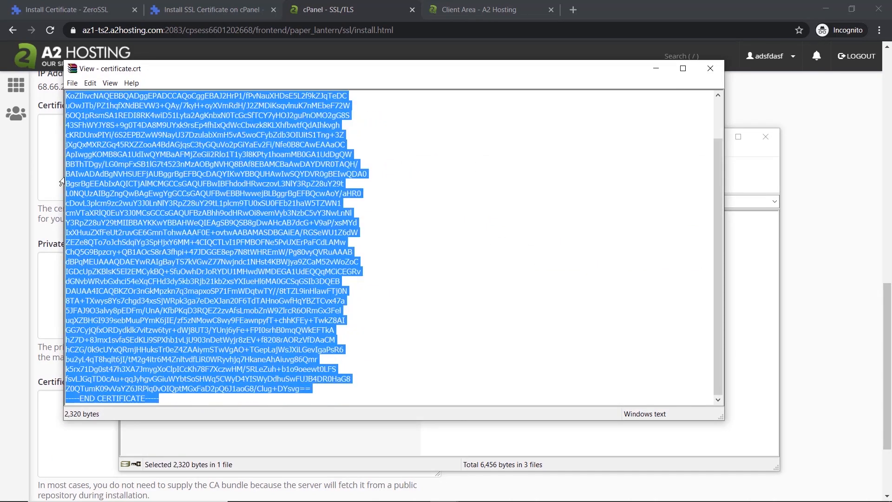
pyautogui.click(709, 69)
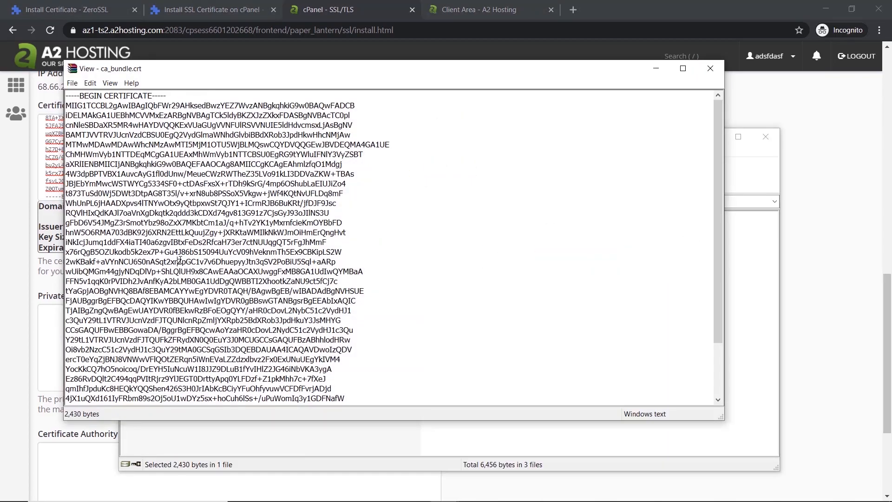
pyautogui.click(709, 68)
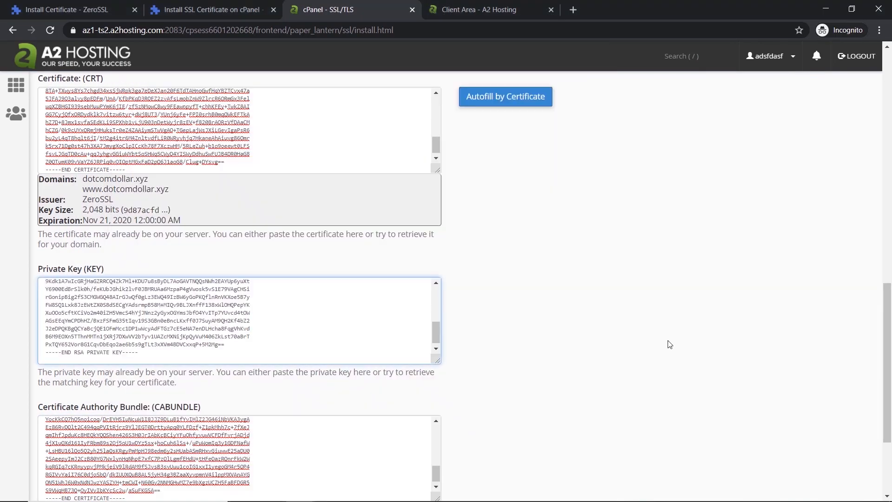
# Install the SSL certificate for dotcomdollar.xyz and dismiss the success message.
pyautogui.scroll(-3)
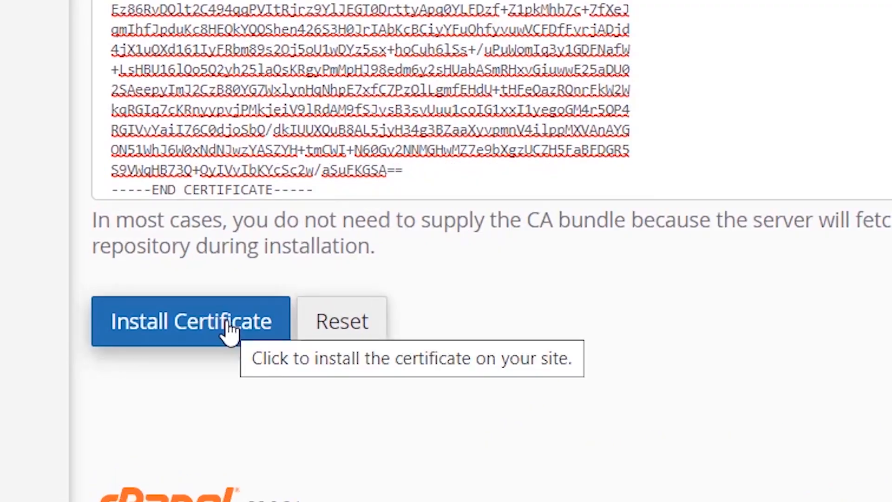
pyautogui.click(190, 321)
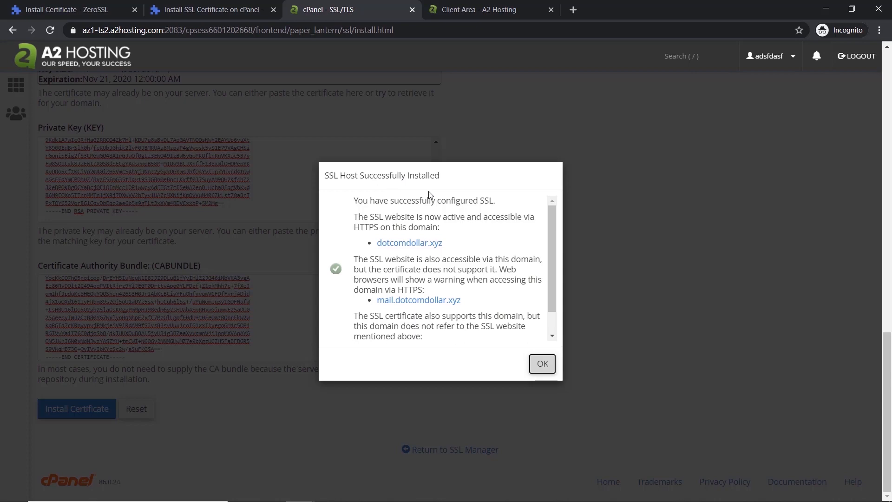
pyautogui.click(540, 364)
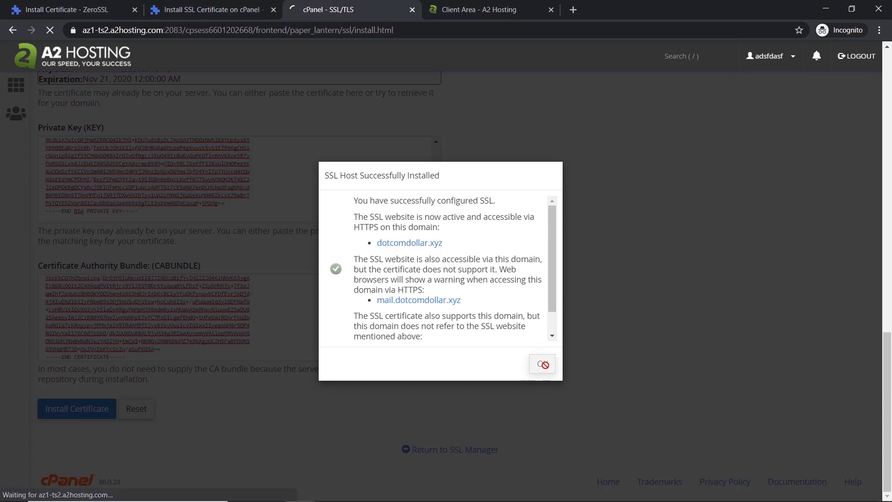
pyautogui.click(540, 363)
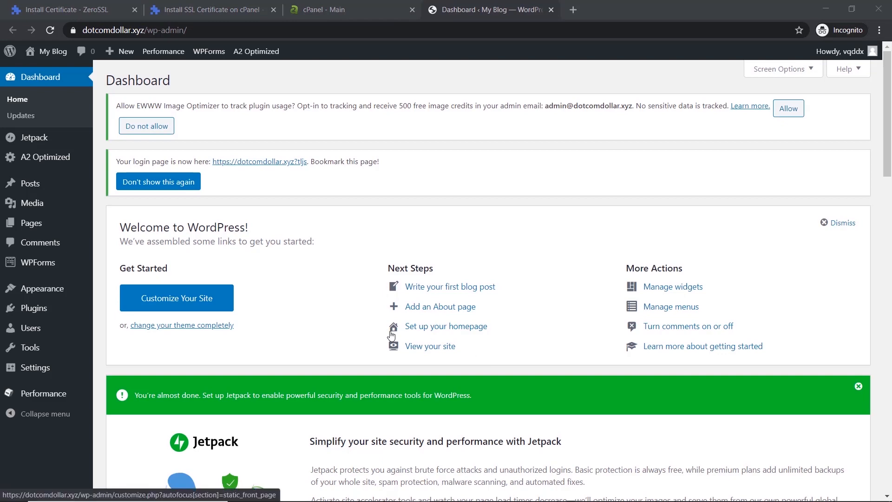
pyautogui.moveTo(324, 276)
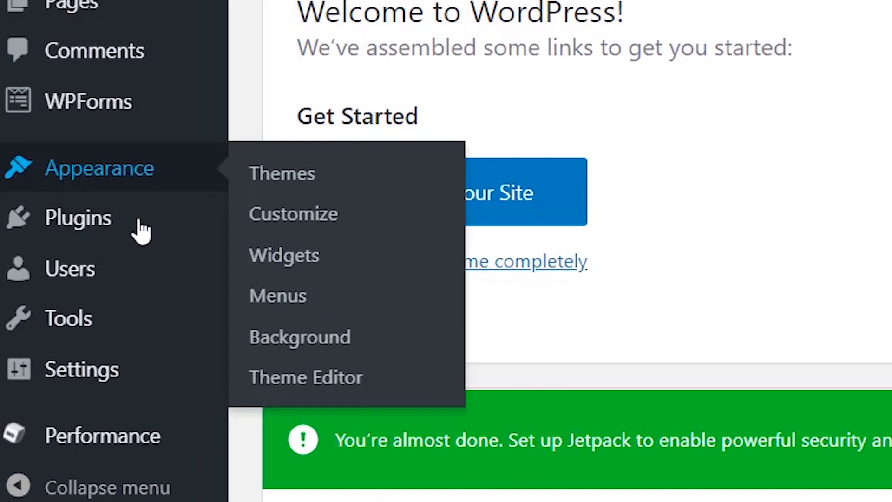
# Find 'really simple ssl' under Plugins > Add New, install it and activate it.
pyautogui.click(78, 217)
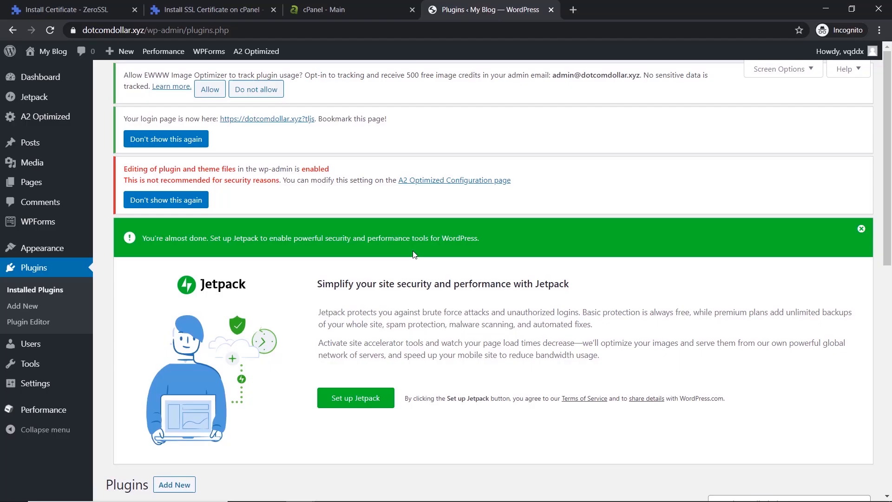
pyautogui.moveTo(357, 290)
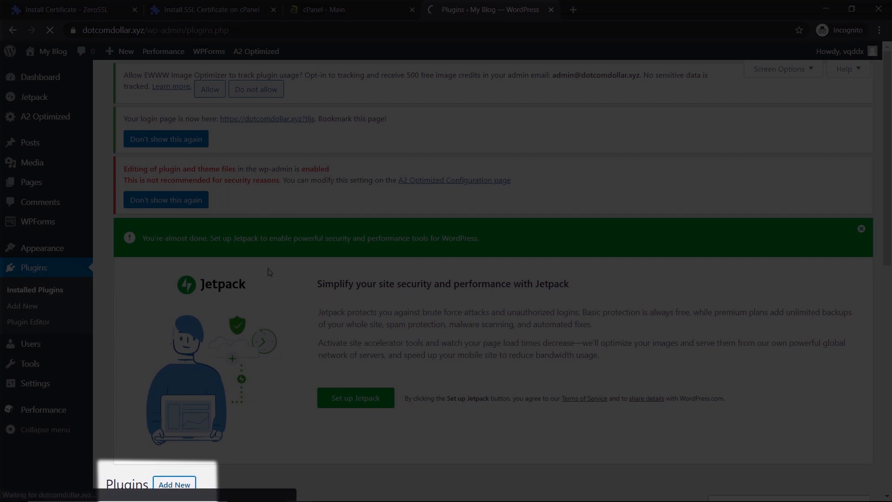
pyautogui.click(22, 305)
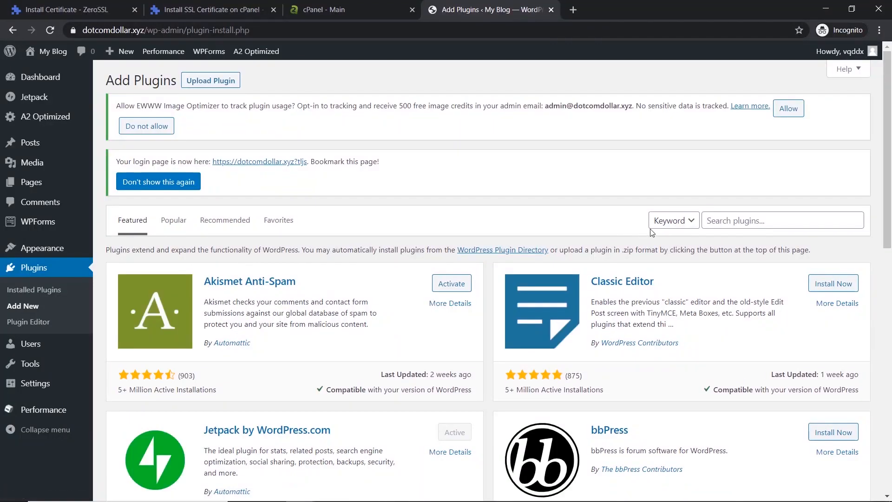
pyautogui.write('realll')
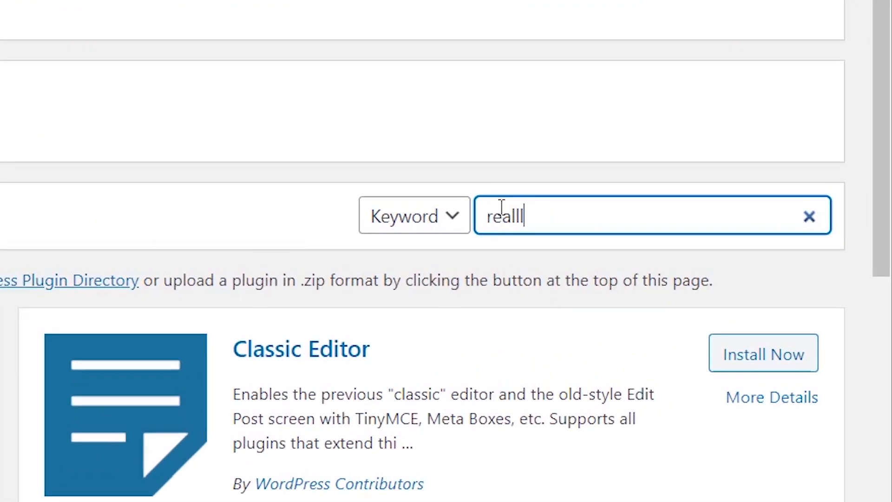
pyautogui.write('really simple ssl')
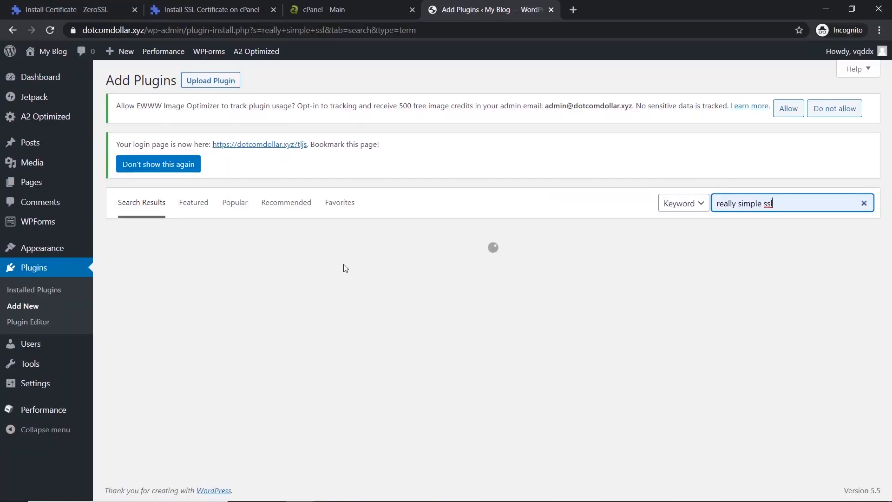
pyautogui.click(445, 286)
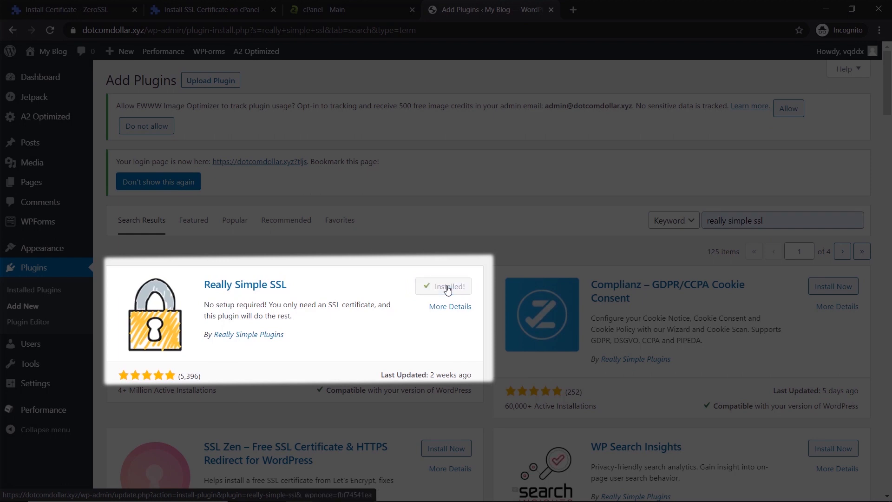
pyautogui.click(443, 286)
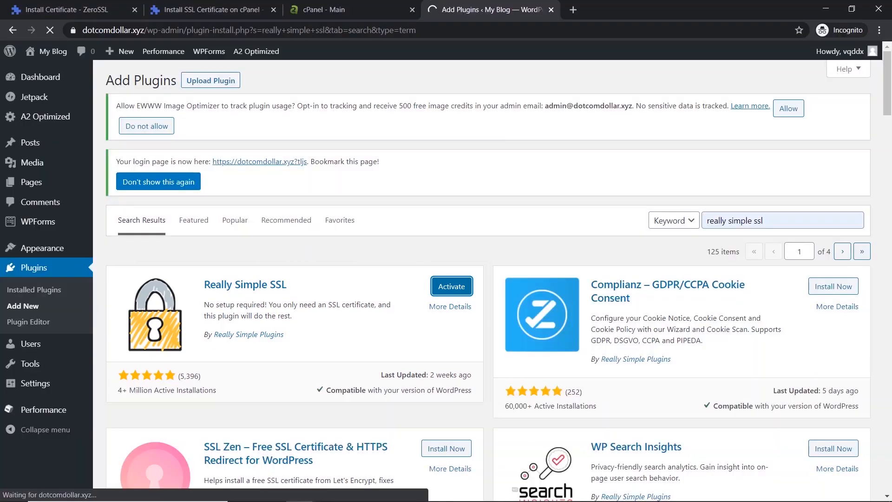
# Activate SSL in Really Simple SSL settings and verify the live blog's padlock certificate.
pyautogui.click(451, 285)
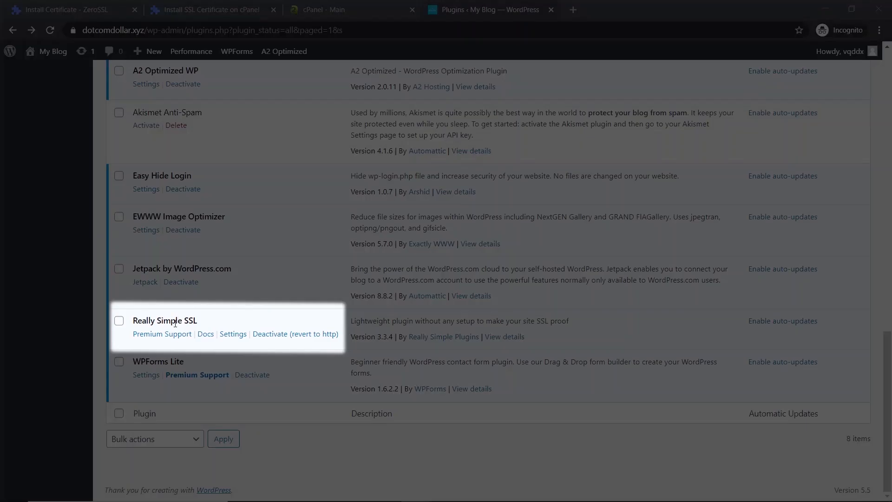
pyautogui.click(233, 334)
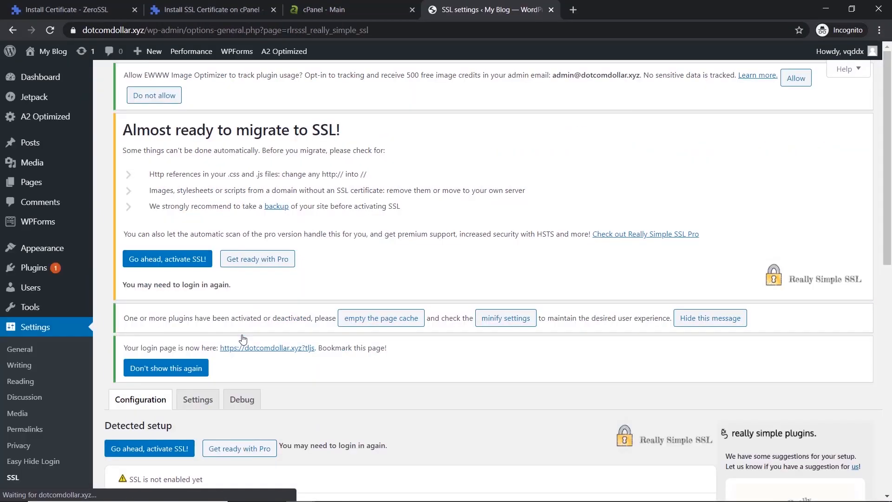
pyautogui.scroll(-3)
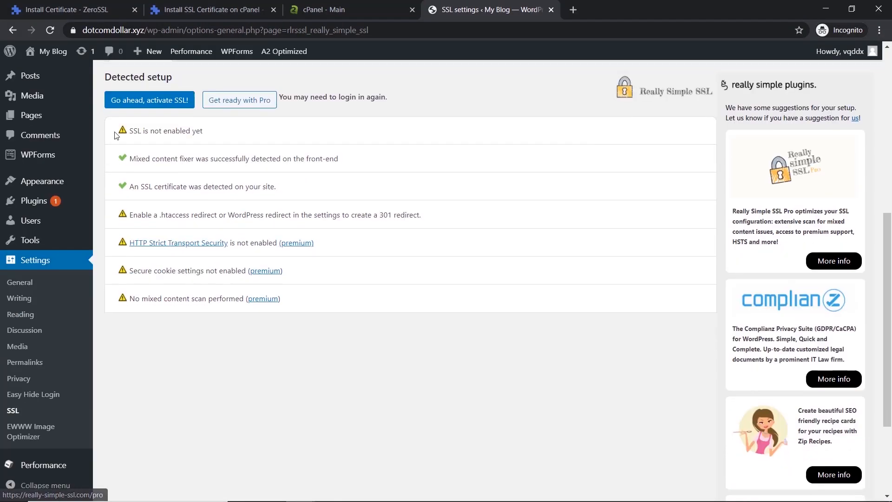
pyautogui.click(149, 99)
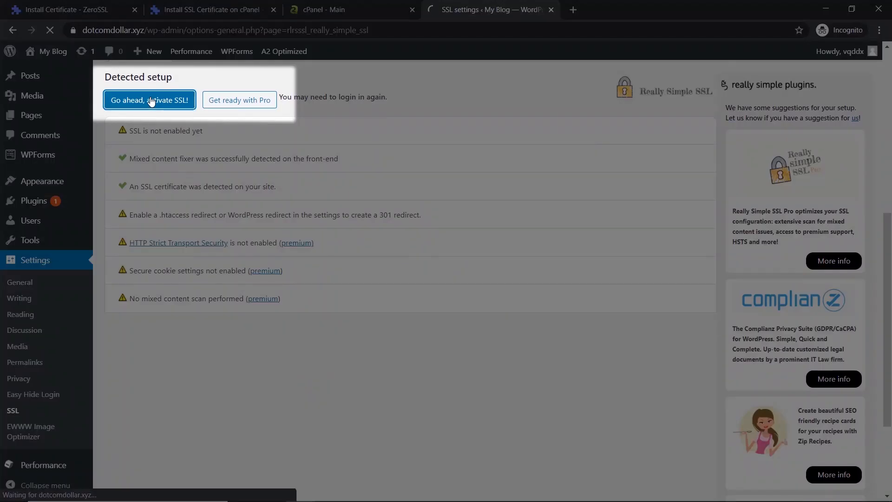
pyautogui.click(150, 99)
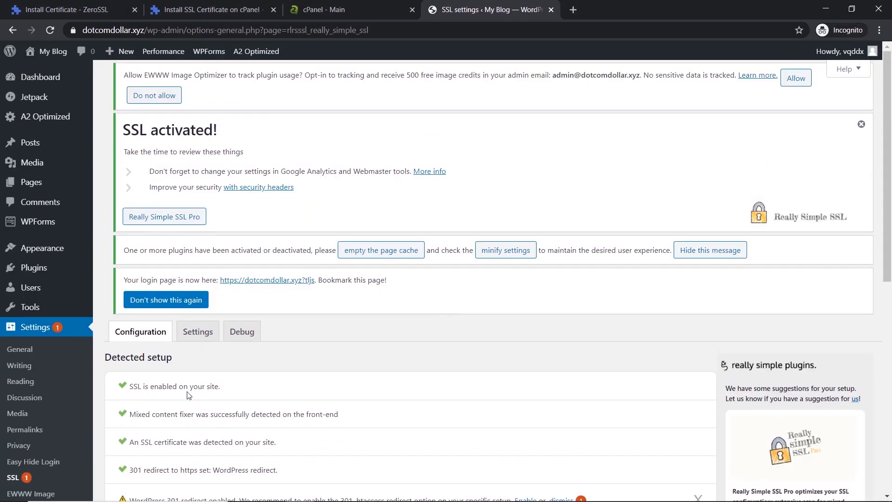
pyautogui.moveTo(173, 345)
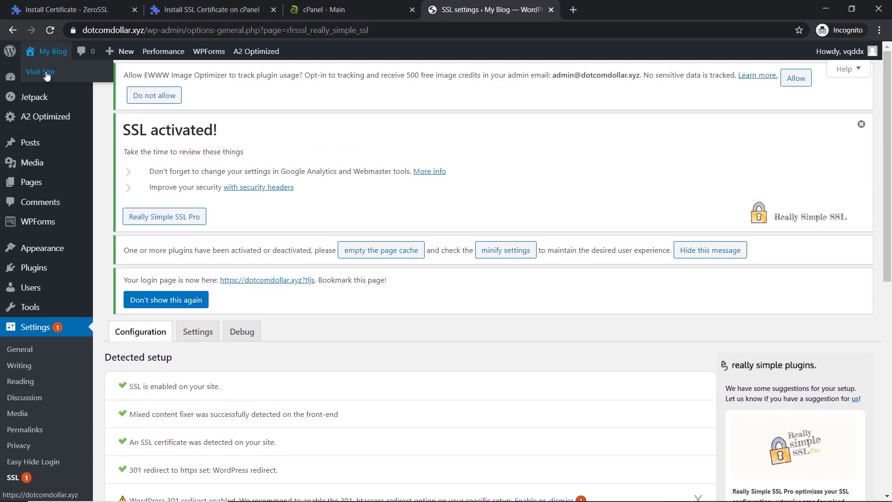
pyautogui.click(39, 72)
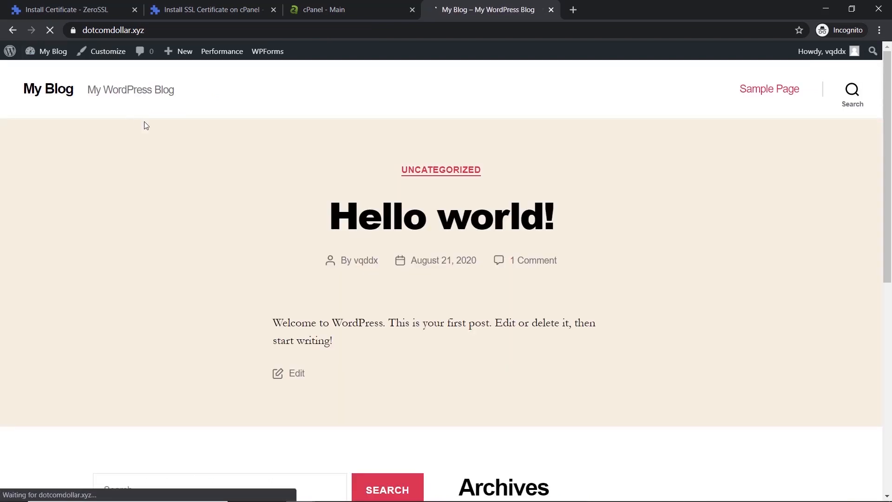
pyautogui.click(87, 30)
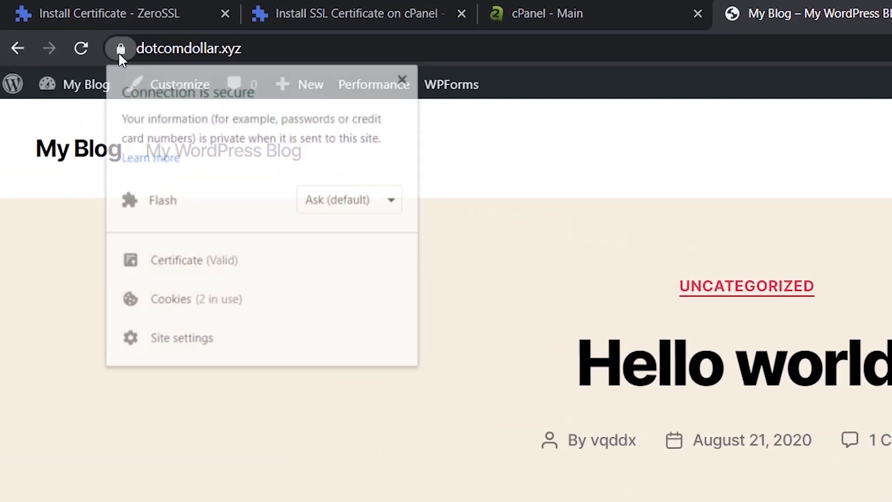